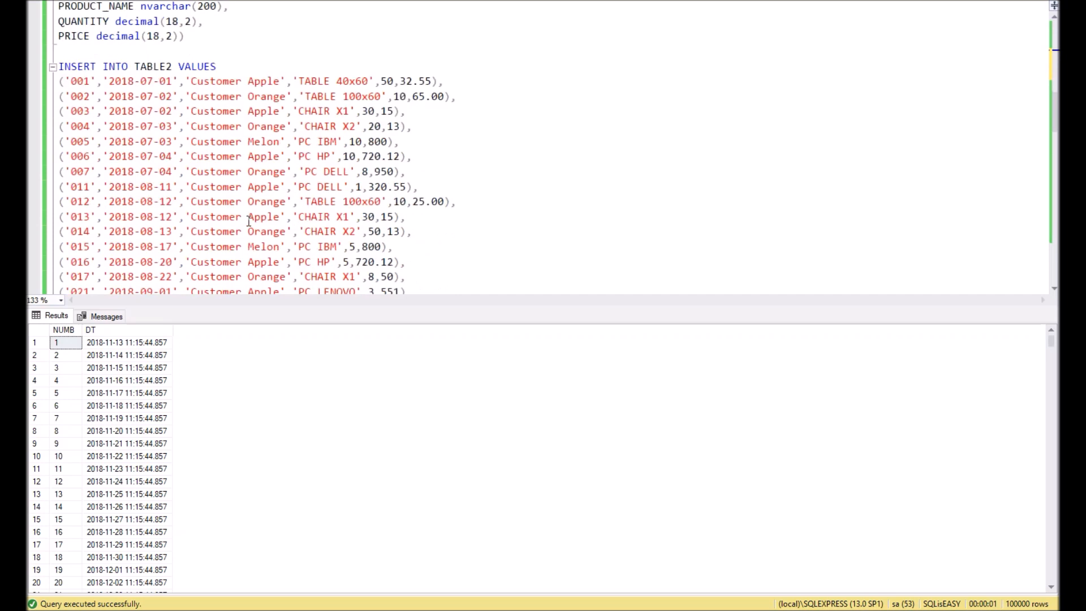
mouse_move(143, 127)
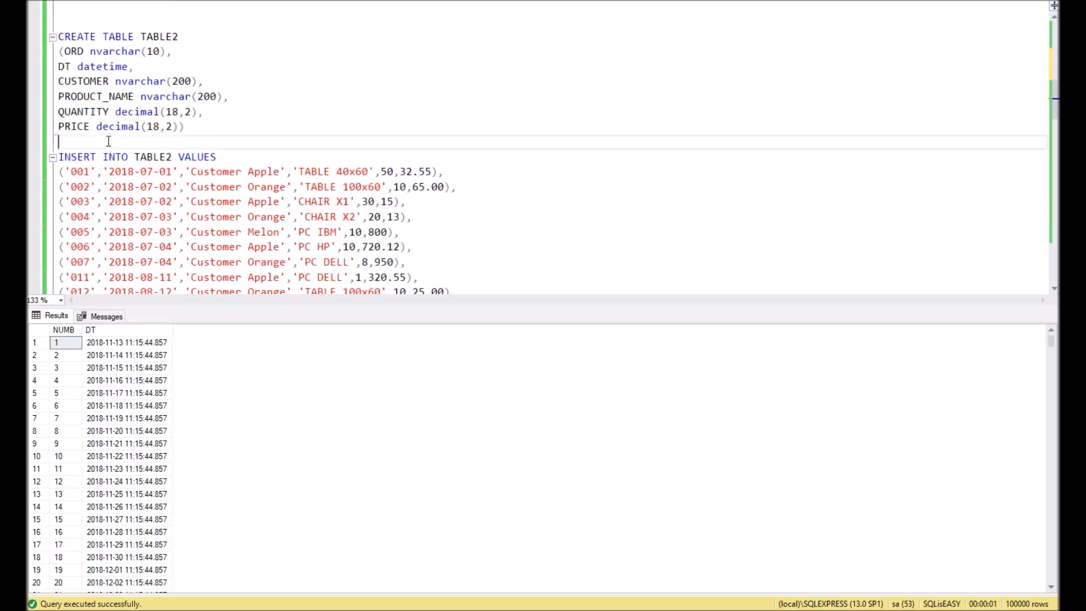
Review the August sales rows 011 to 017 in the short sales table.
scroll("down", 3)
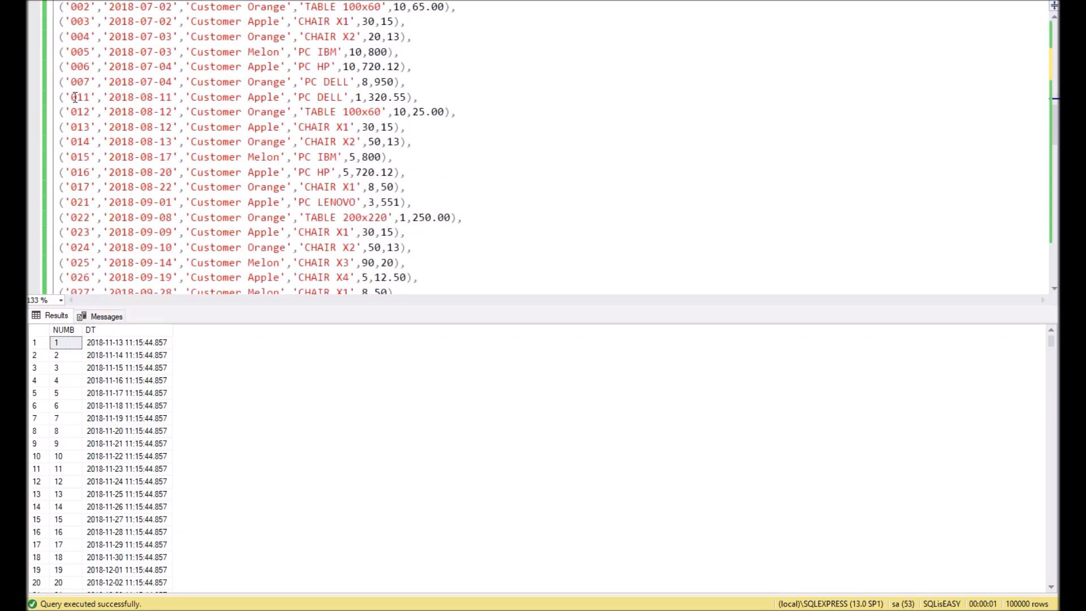
left_click_drag(65, 97, 360, 187)
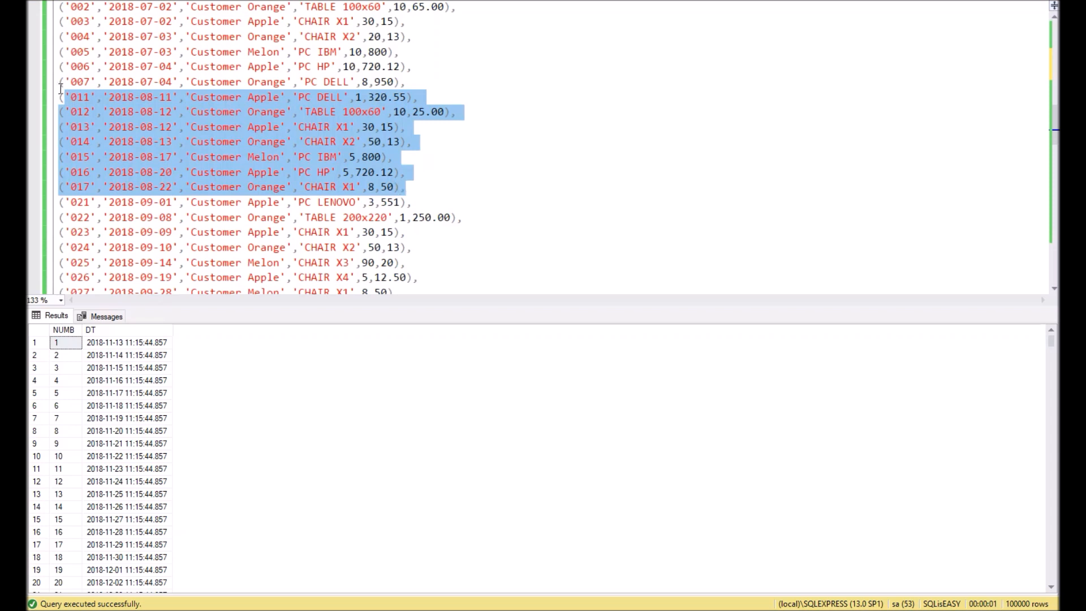
mouse_move(241, 170)
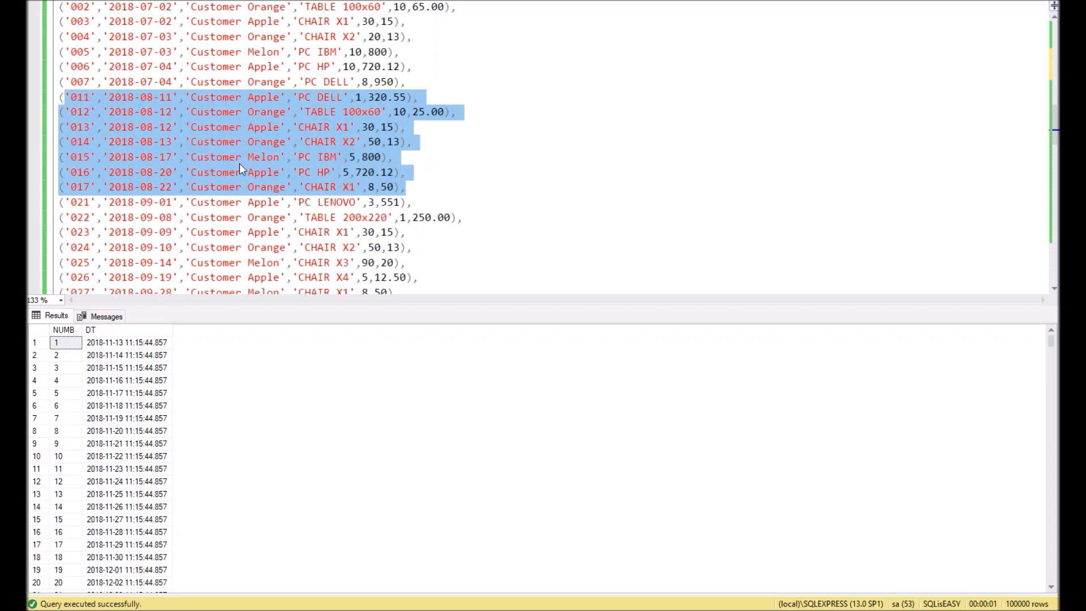
mouse_move(211, 131)
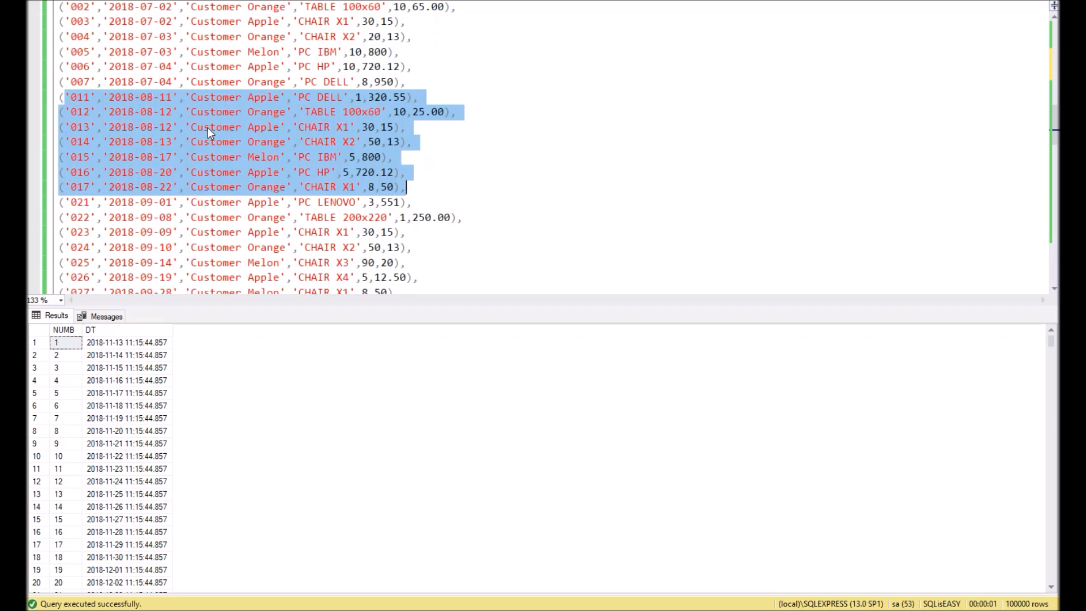
left_click(320, 127)
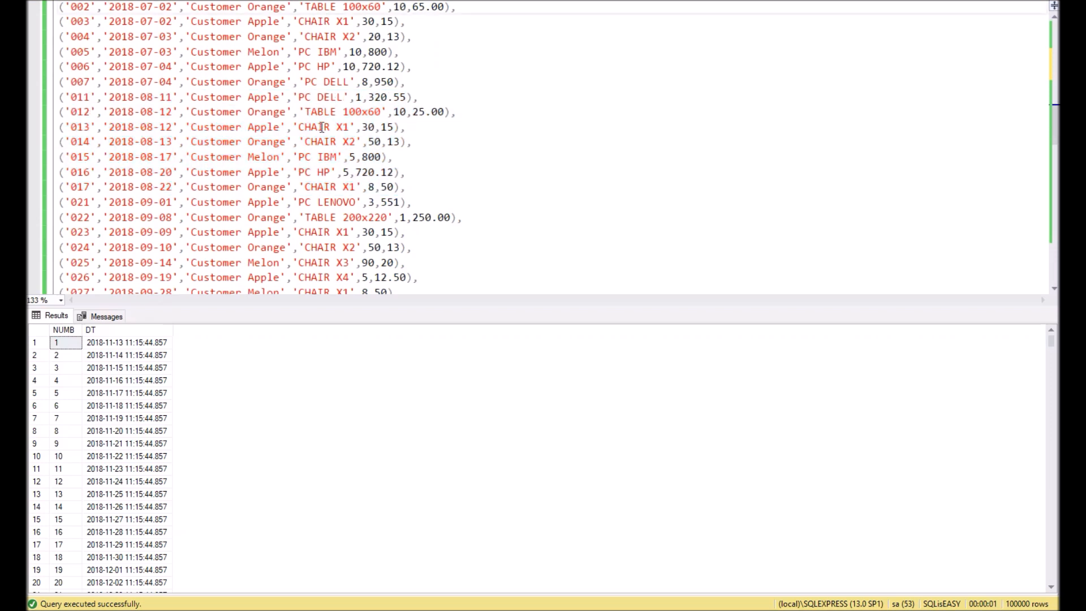
left_click(408, 187)
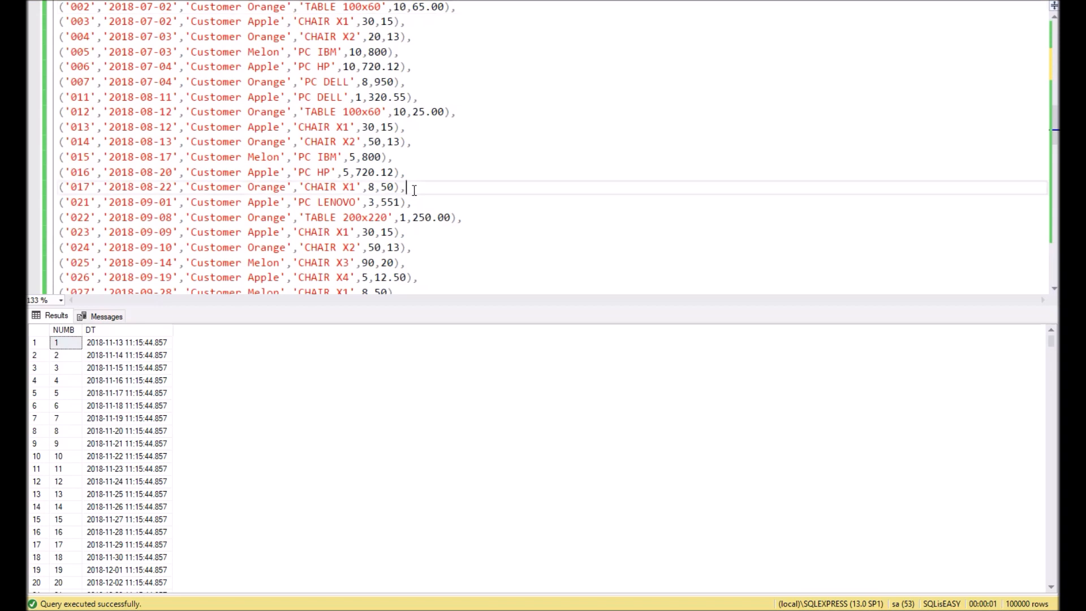
left_click_drag(61, 97, 407, 186)
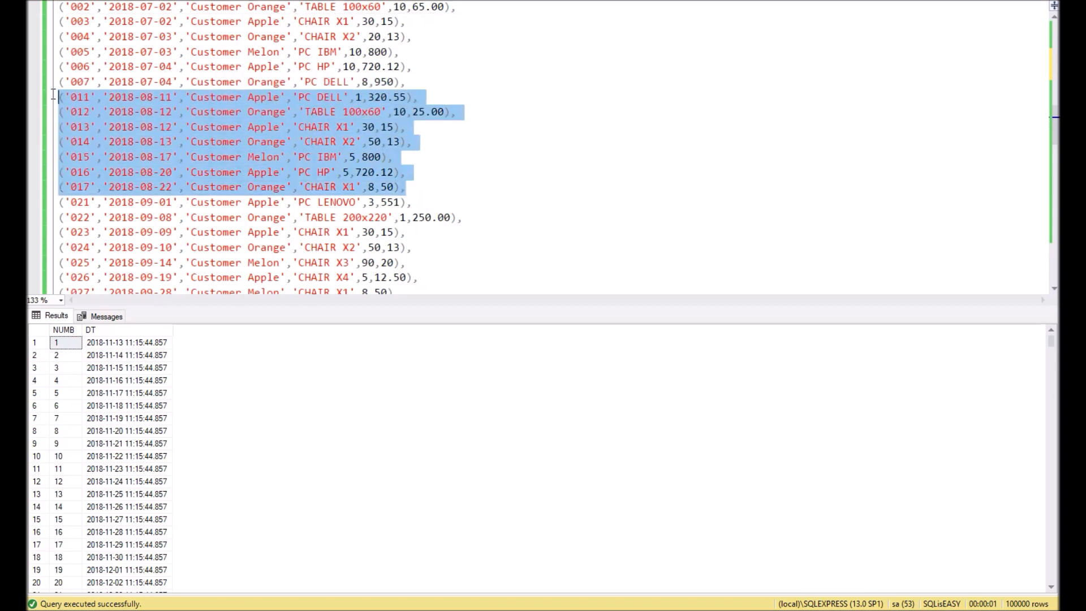
mouse_move(62, 115)
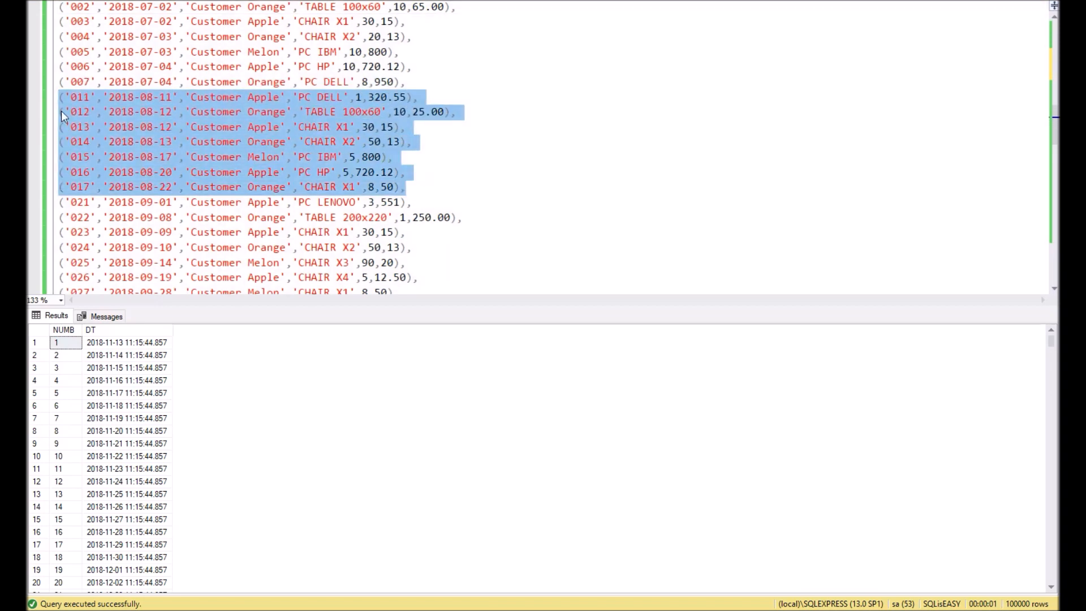
mouse_move(235, 125)
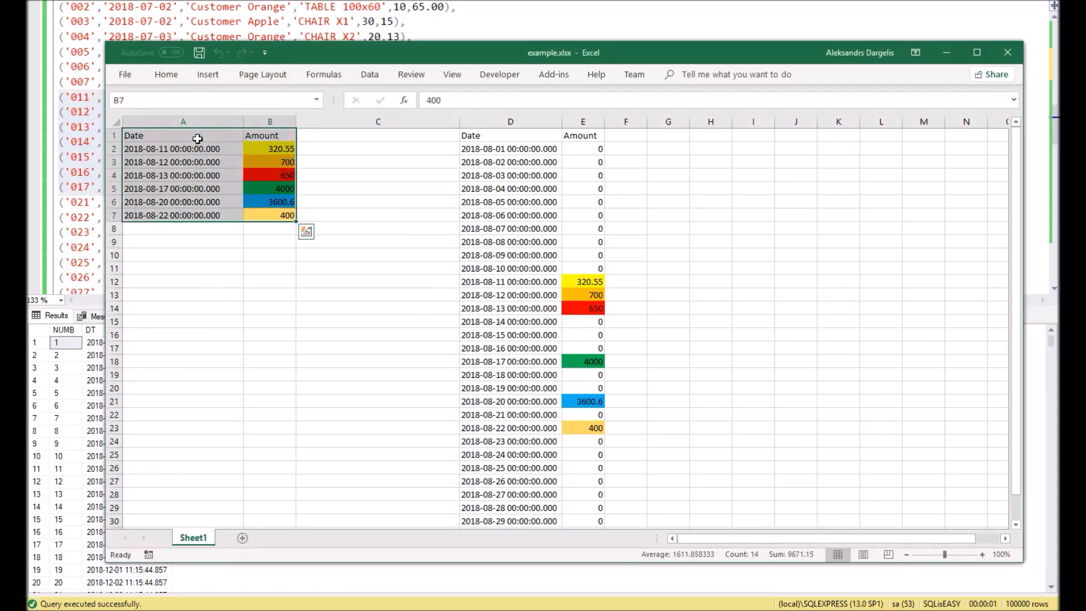
mouse_move(179, 153)
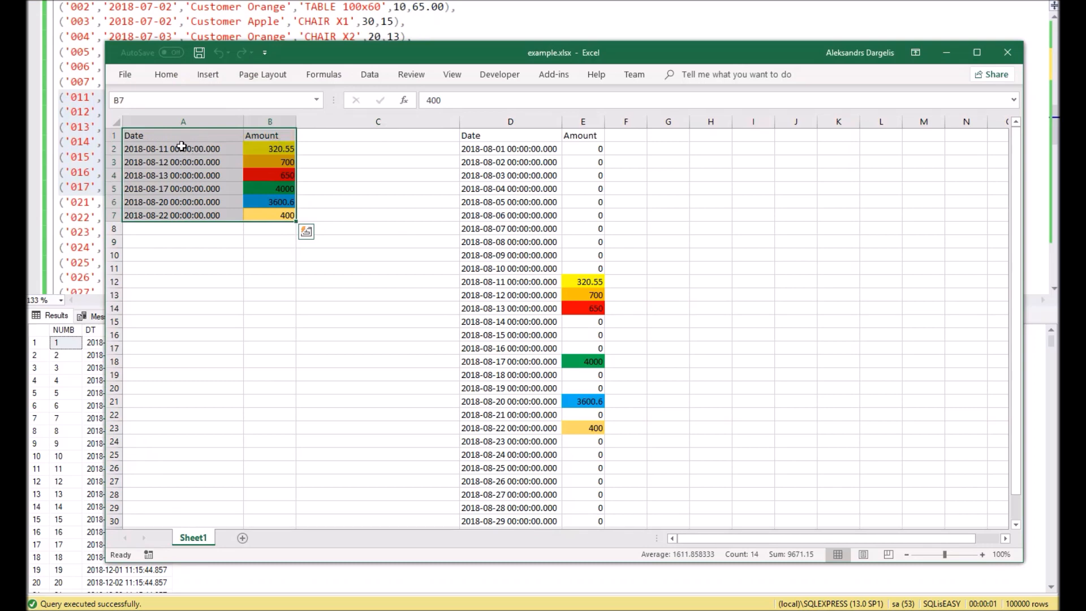
left_click(183, 148)
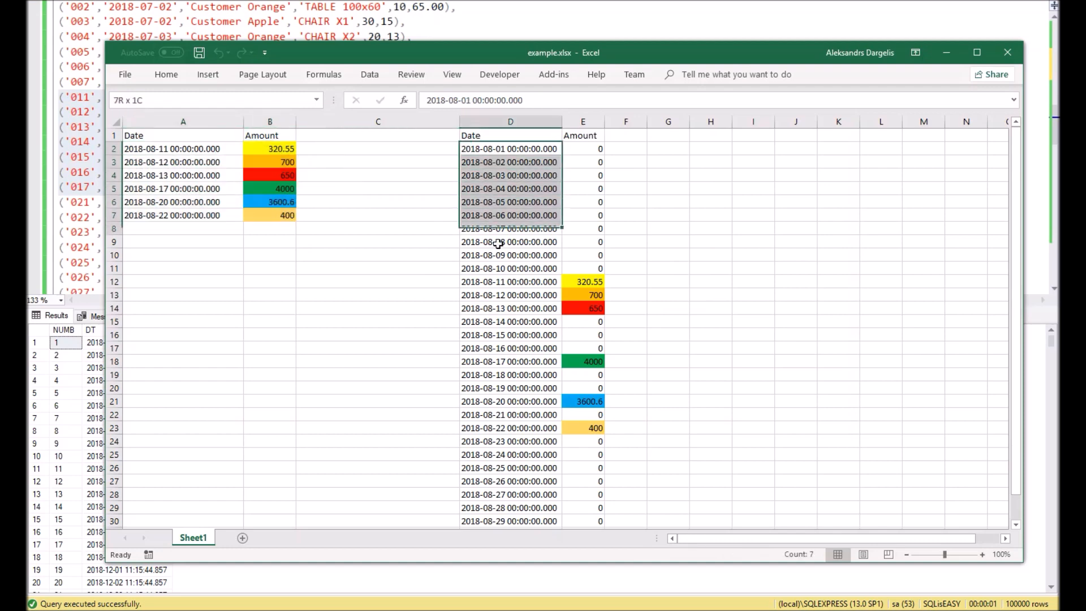
scroll("down", 3)
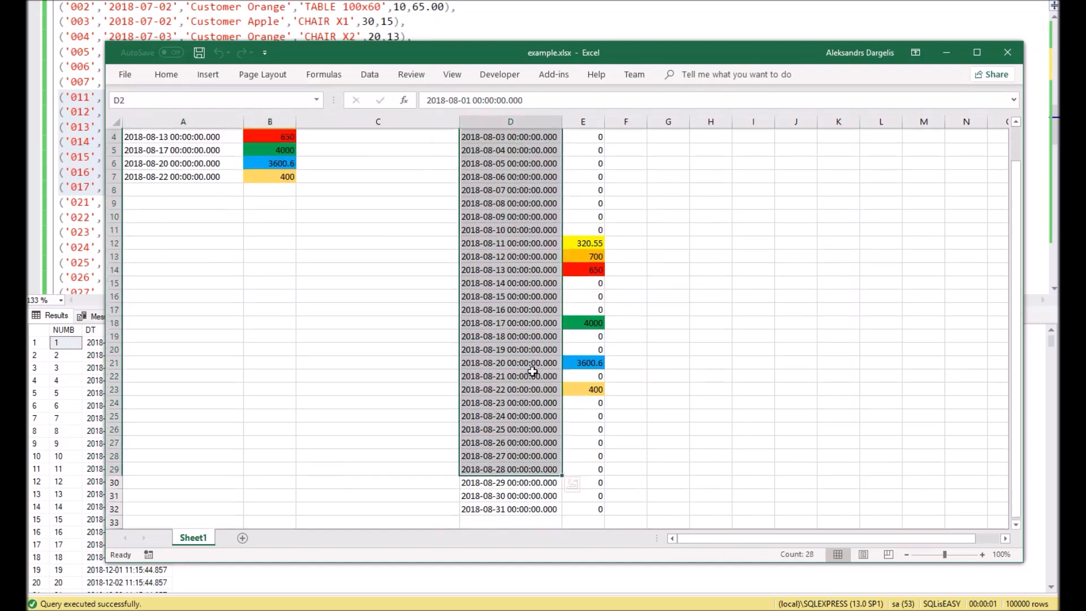
scroll("up", 3)
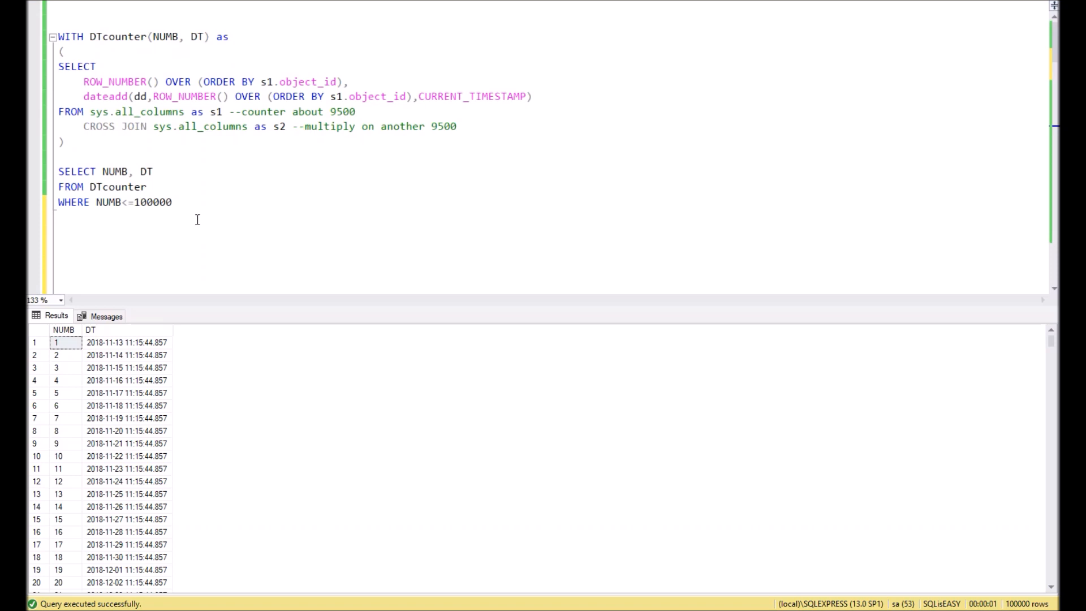
mouse_move(163, 147)
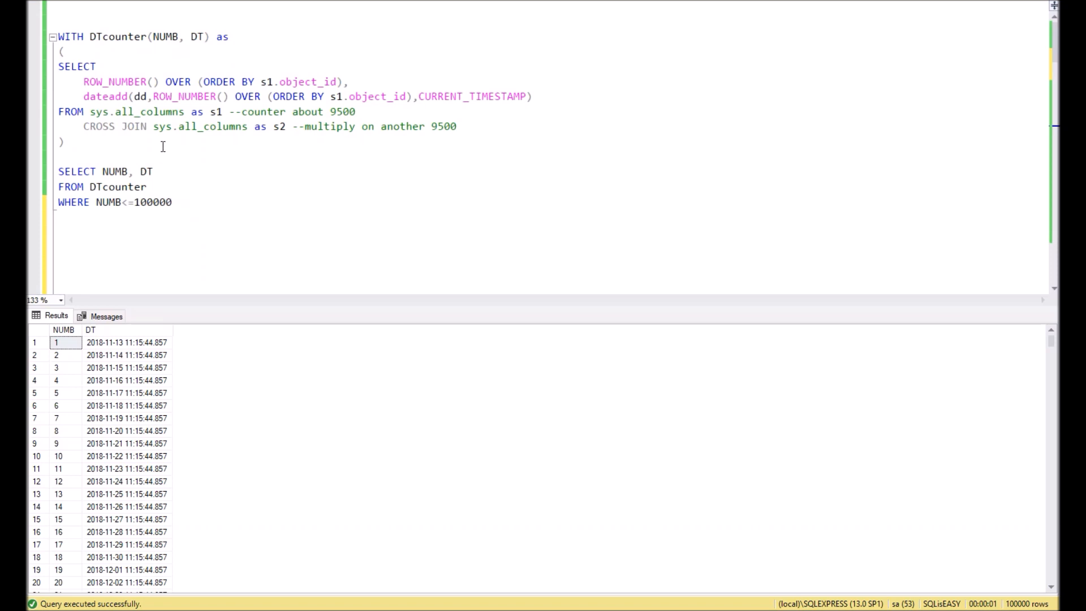
mouse_move(97, 112)
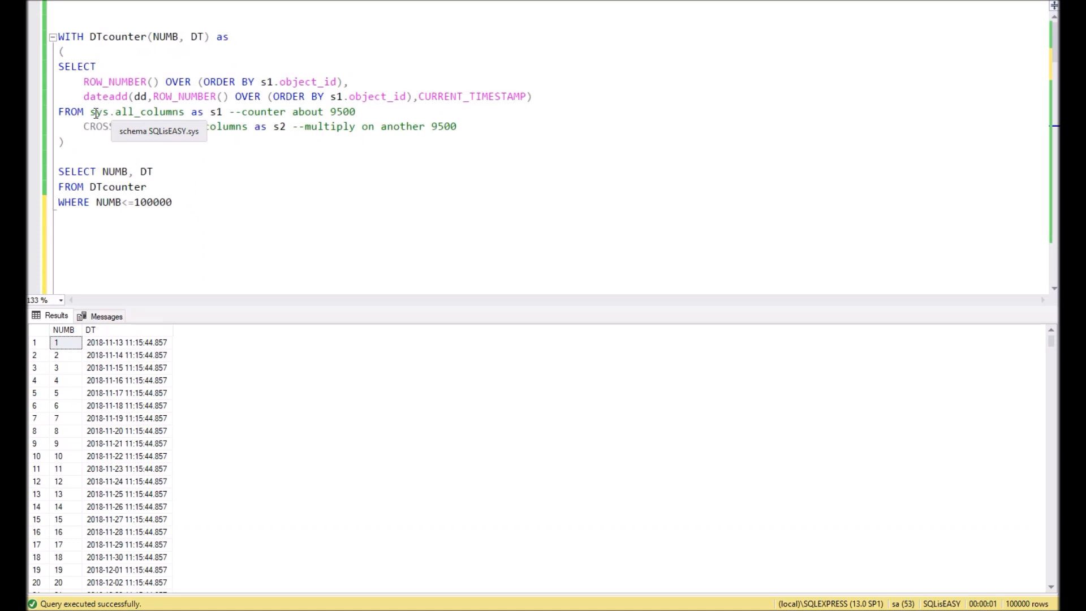
Write a standalone SELECT * FROM sys.all_columns query below the script.
double_click(137, 112)
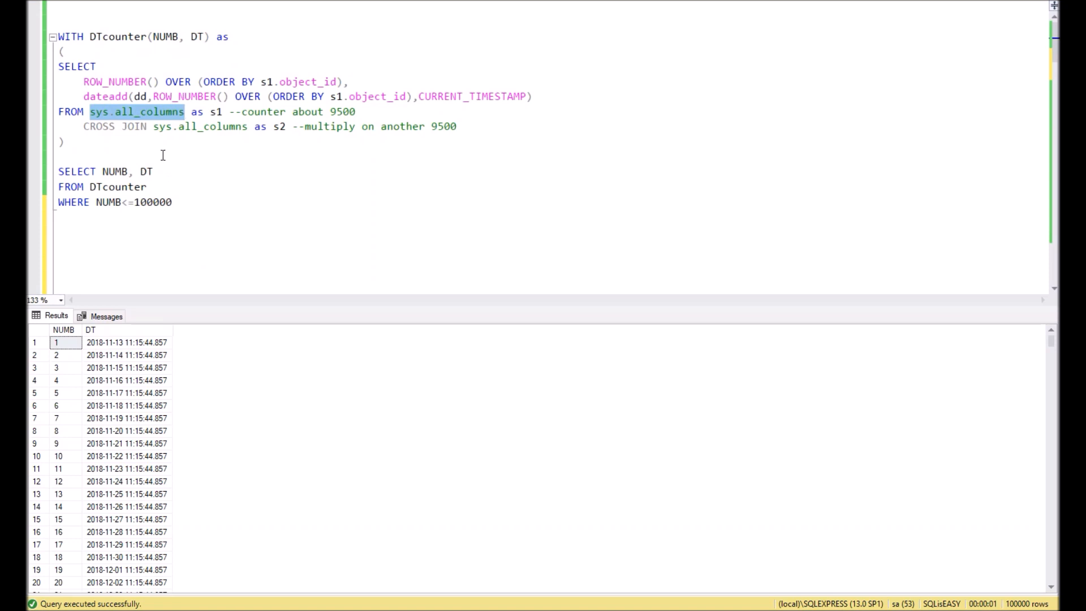
left_click(180, 112)
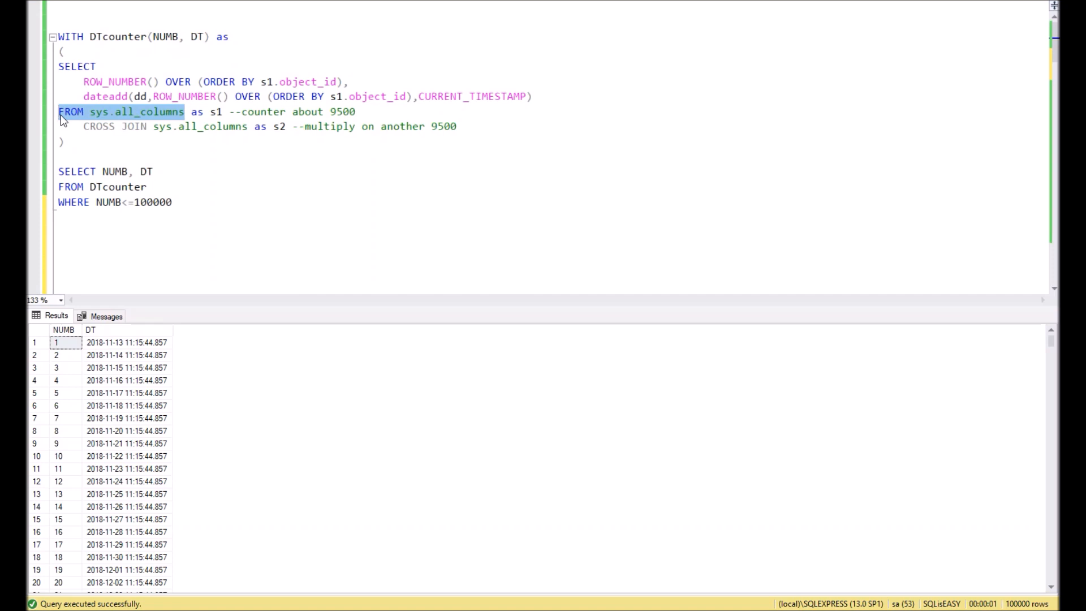
mouse_move(126, 119)
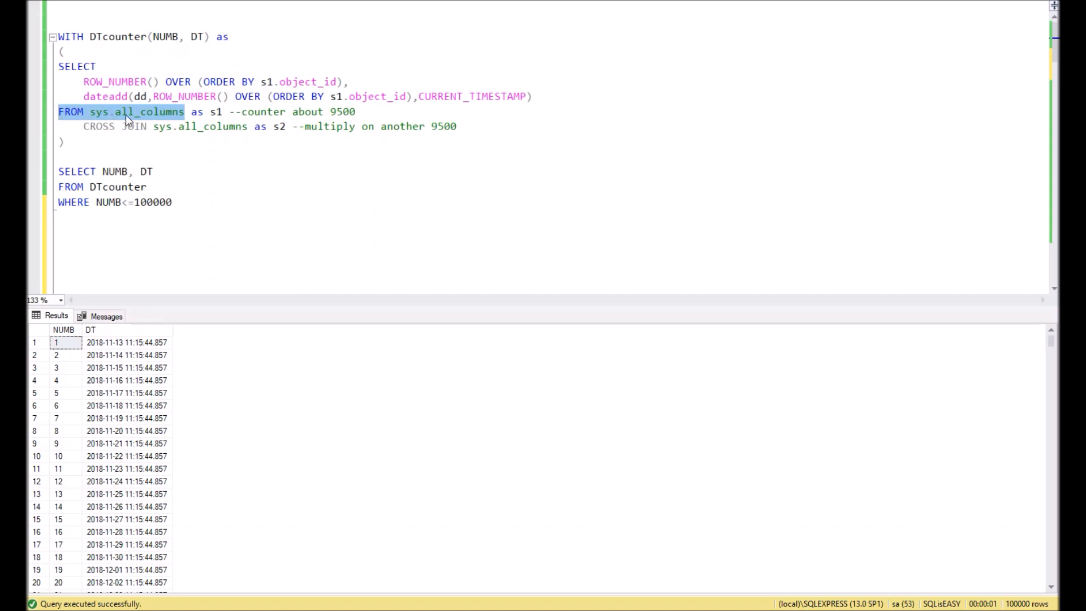
mouse_move(138, 112)
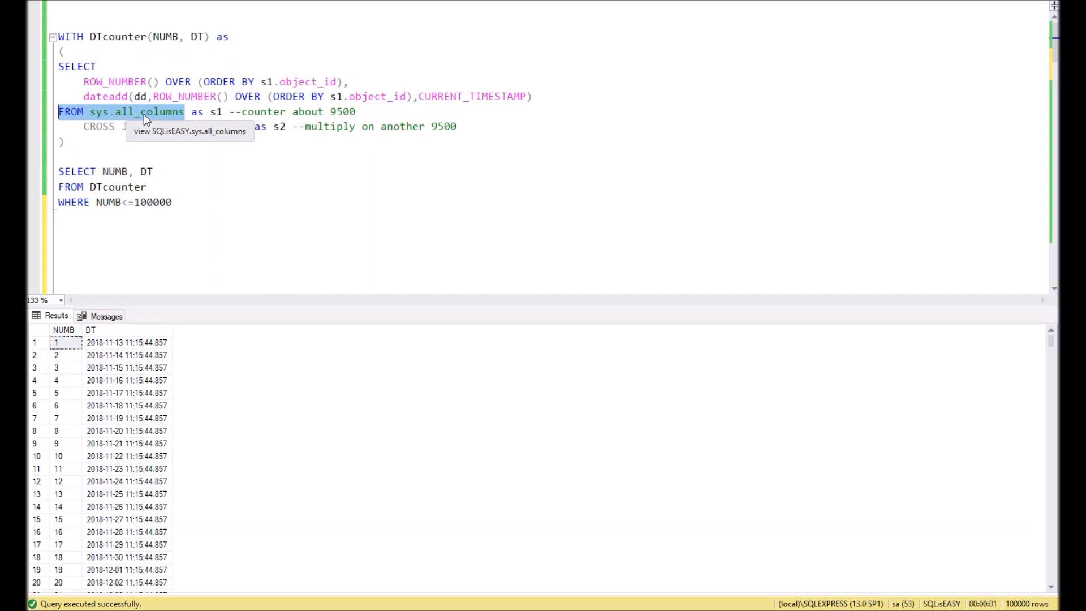
mouse_move(140, 143)
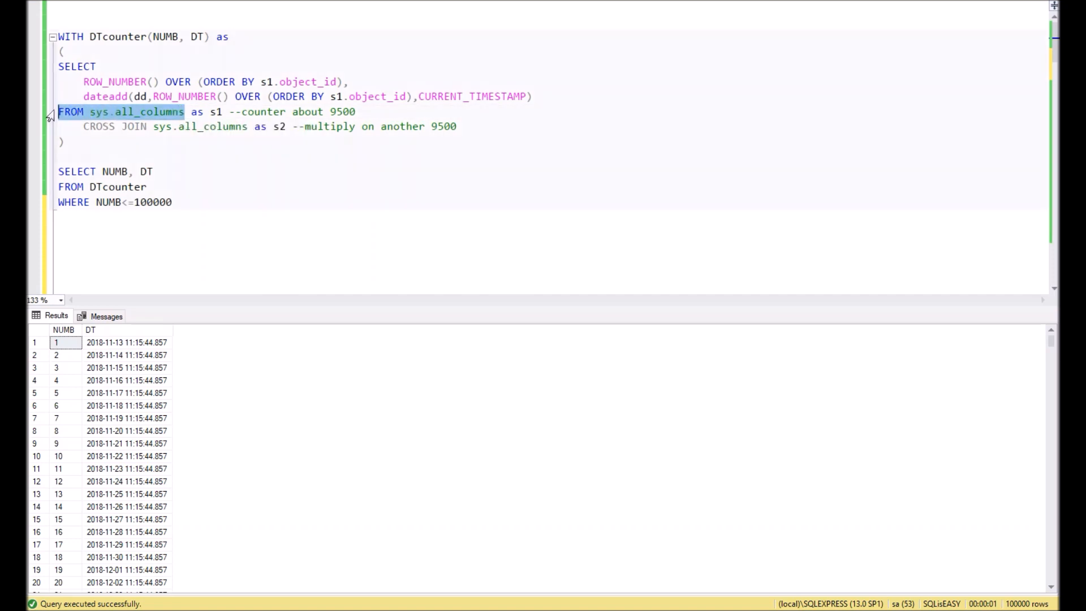
type("FROM sys.all_columns")
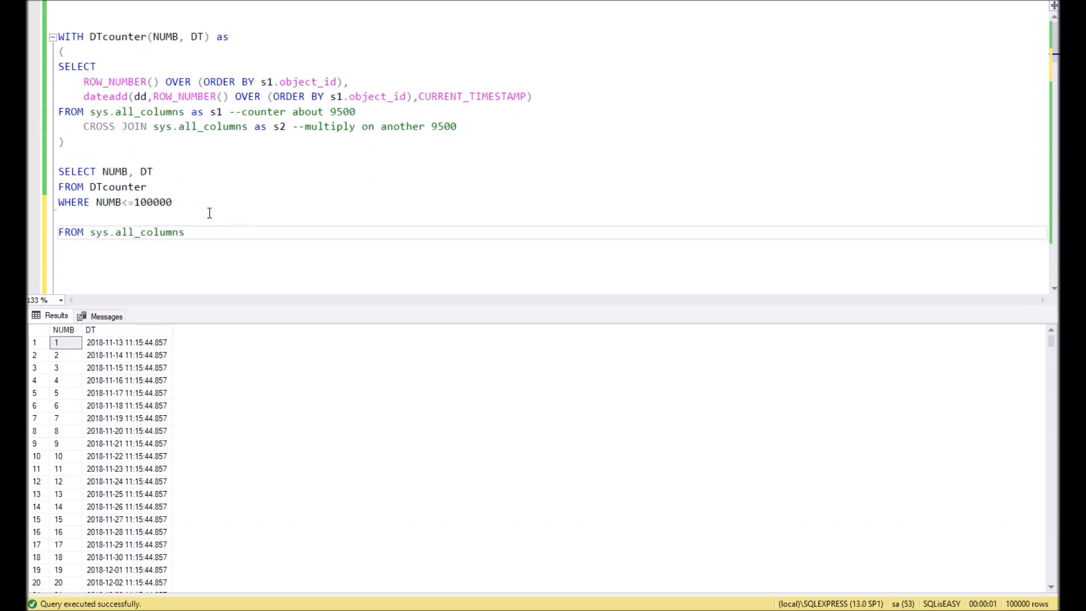
double_click(77, 66)
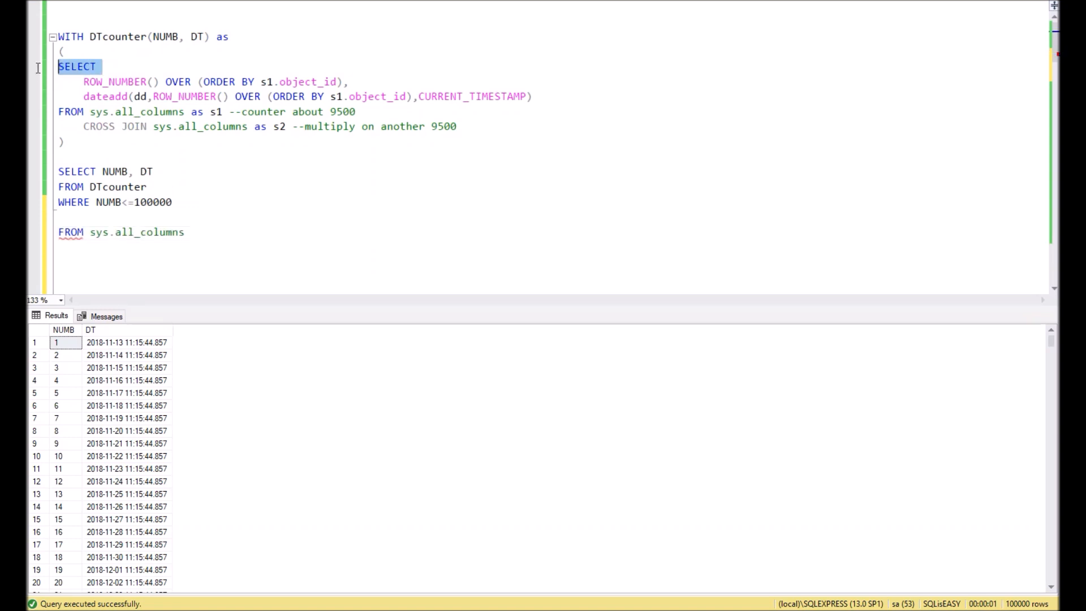
type("SELECT")
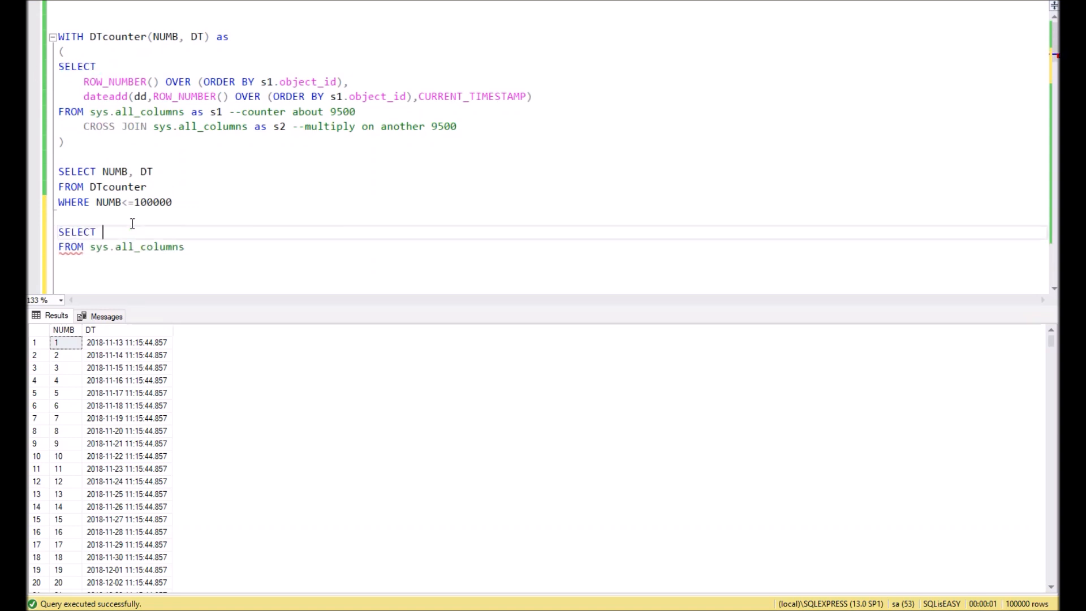
type("*")
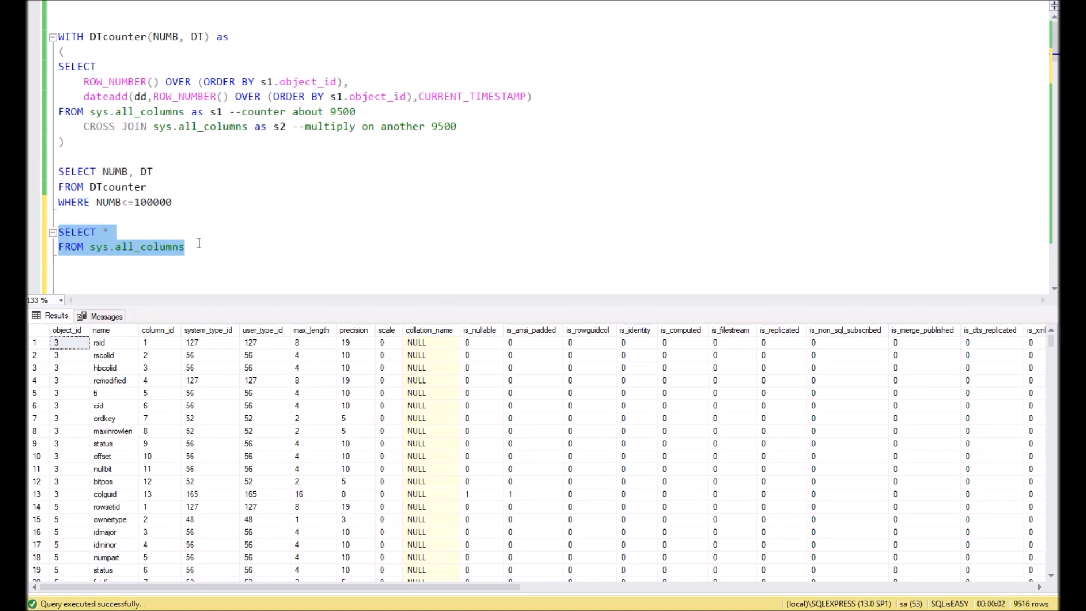
left_click(202, 246)
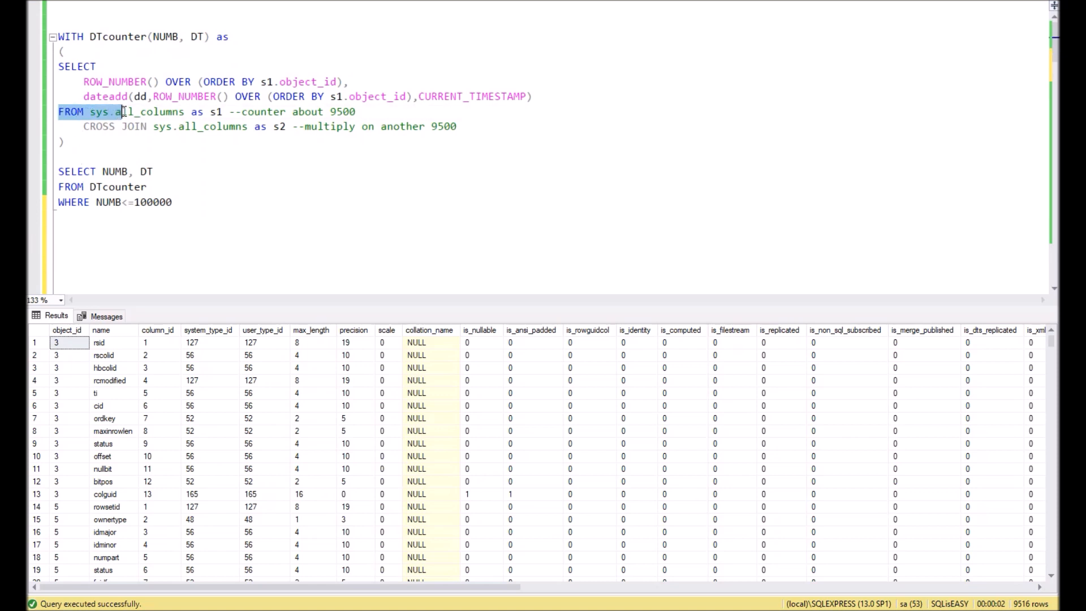
Run only the inner SELECT over one all_columns copy, returning 9,516 numbered date rows.
double_click(159, 112)
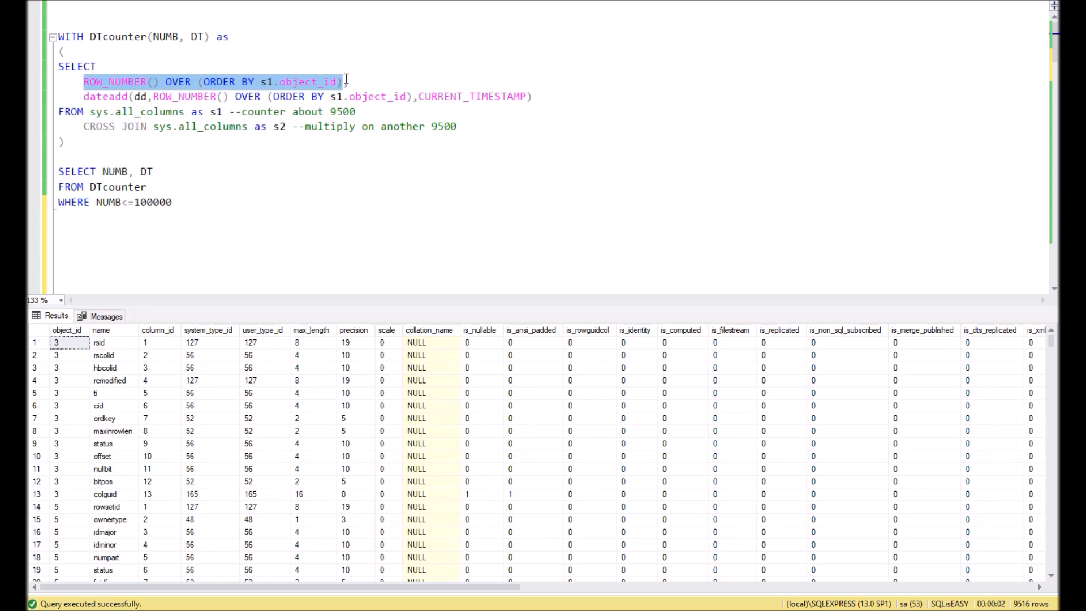
key("F5")
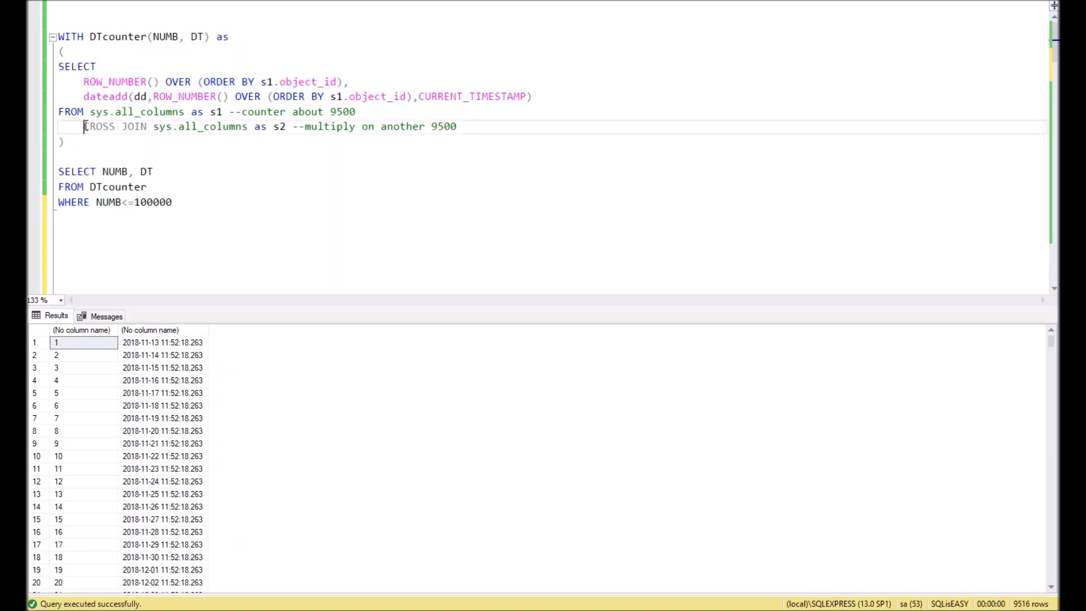
double_click(116, 126)
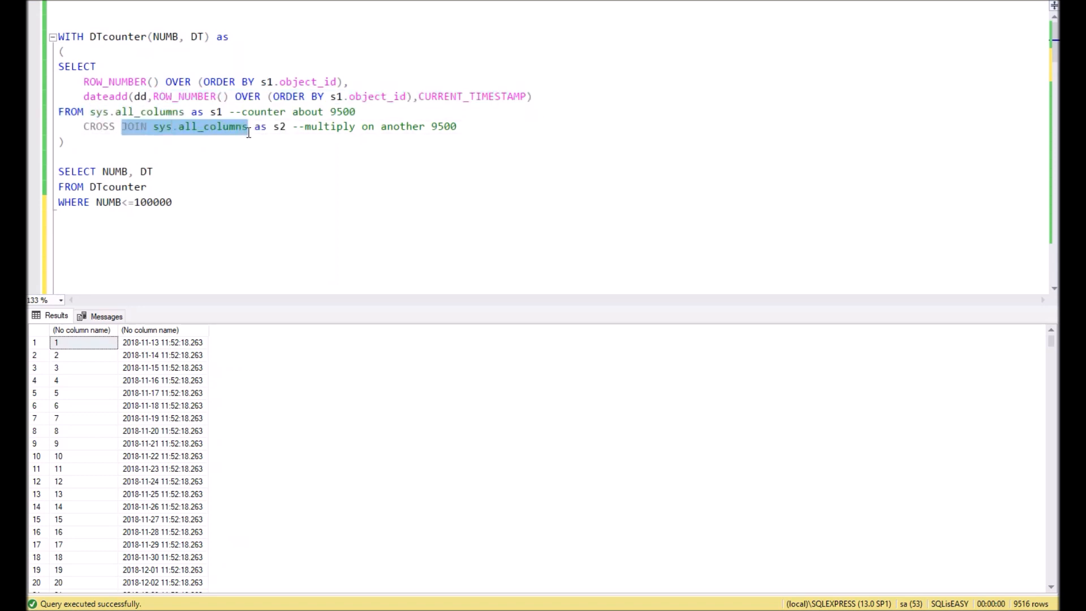
mouse_move(229, 126)
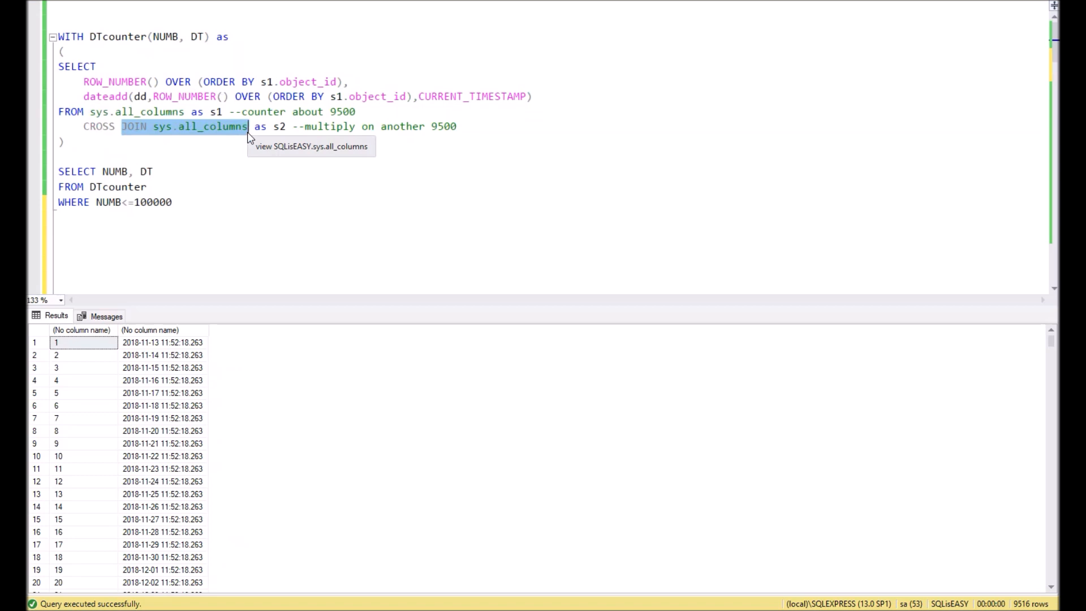
mouse_move(248, 134)
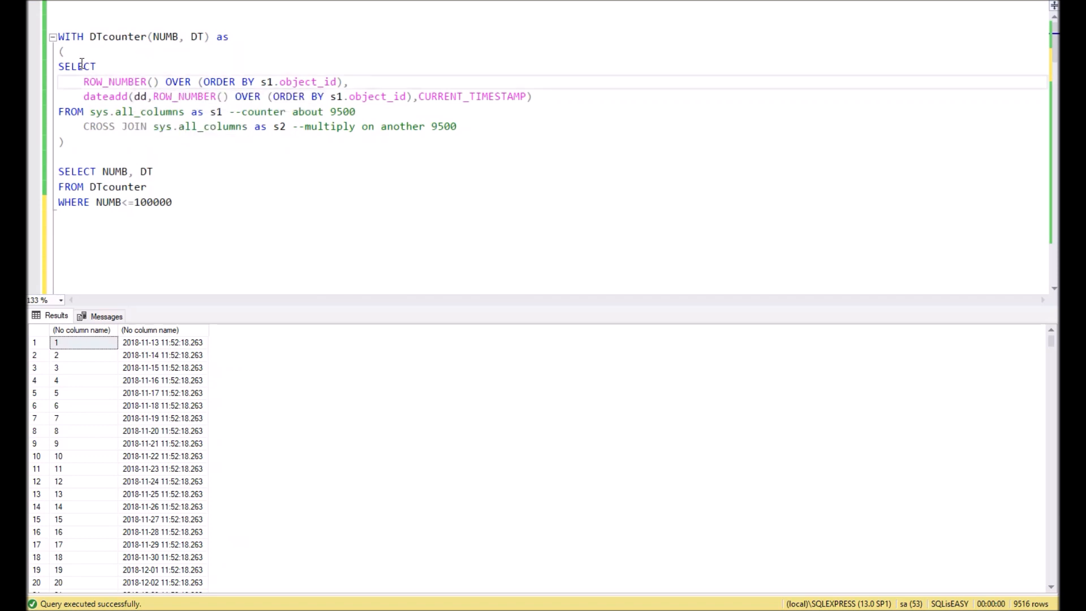
mouse_move(250, 118)
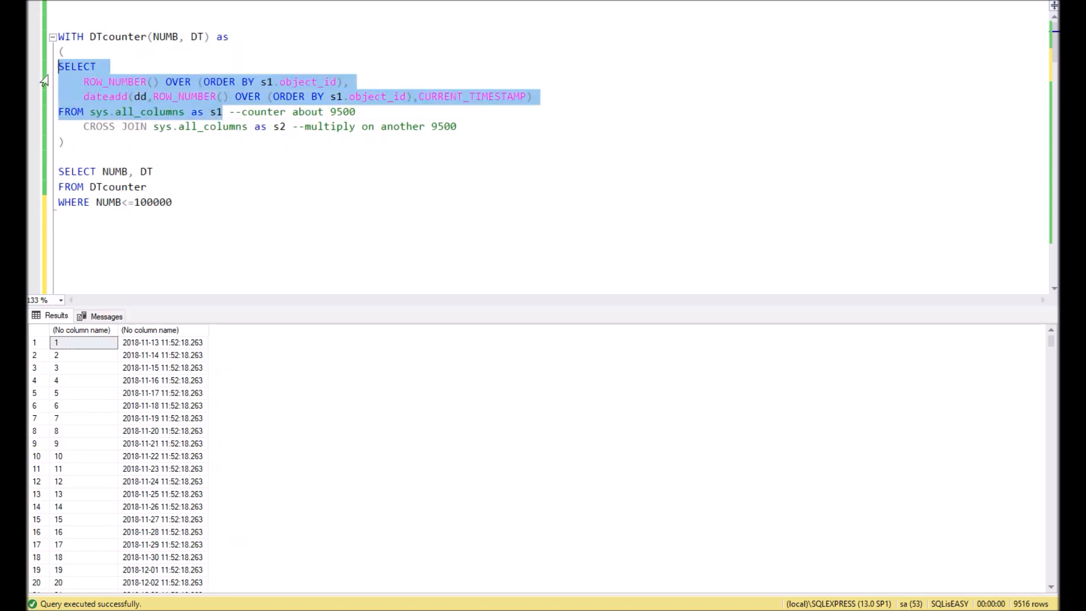
mouse_move(188, 133)
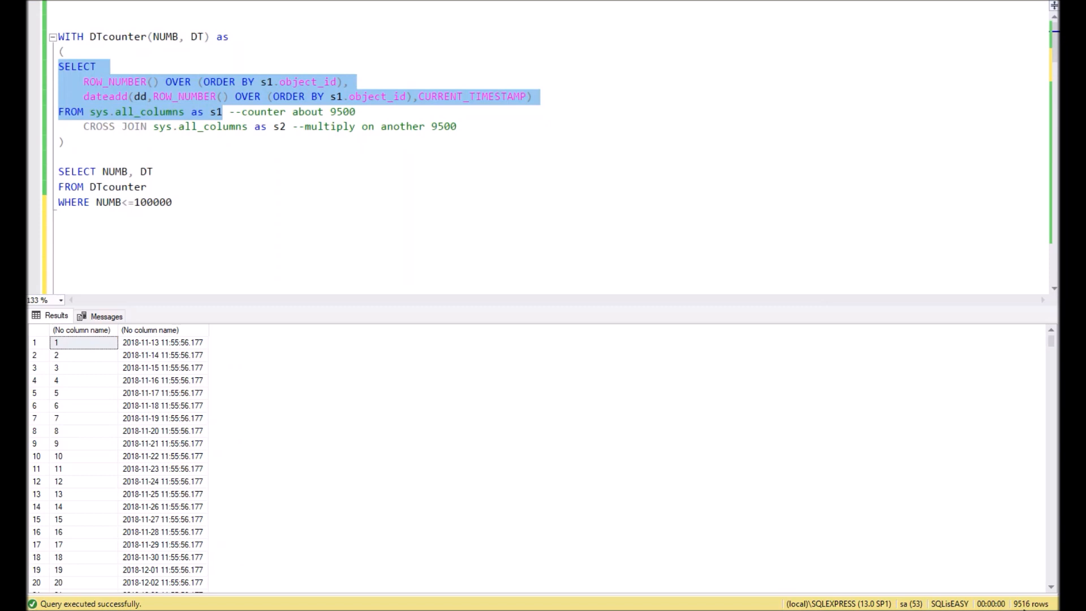
mouse_move(405, 264)
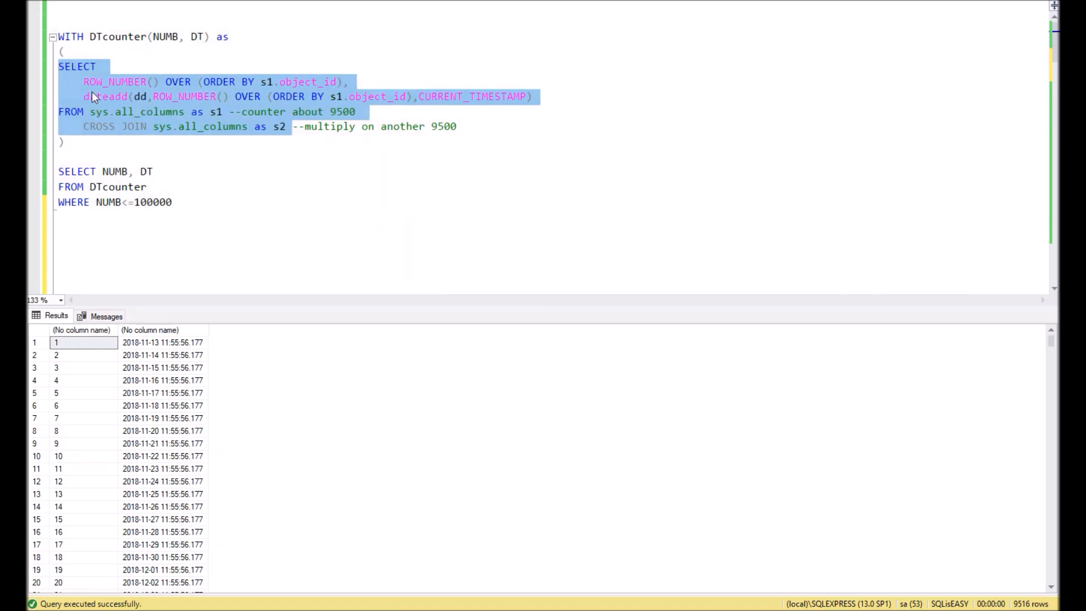
Run the inner SELECT with the CROSS JOIN, hitting the Msg 517 datetime overflow error.
key("F5")
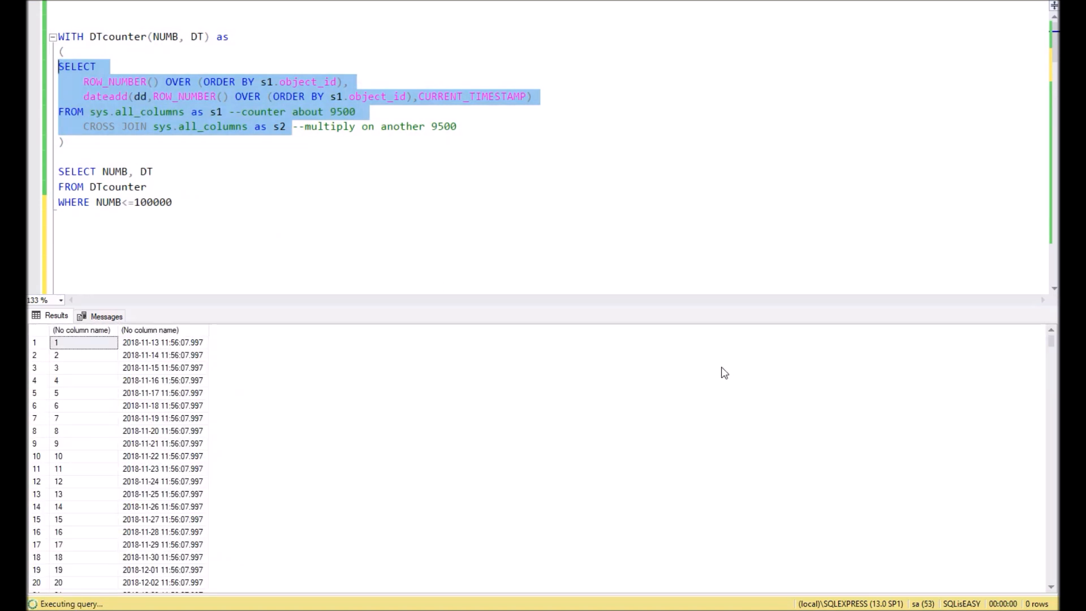
mouse_move(1013, 580)
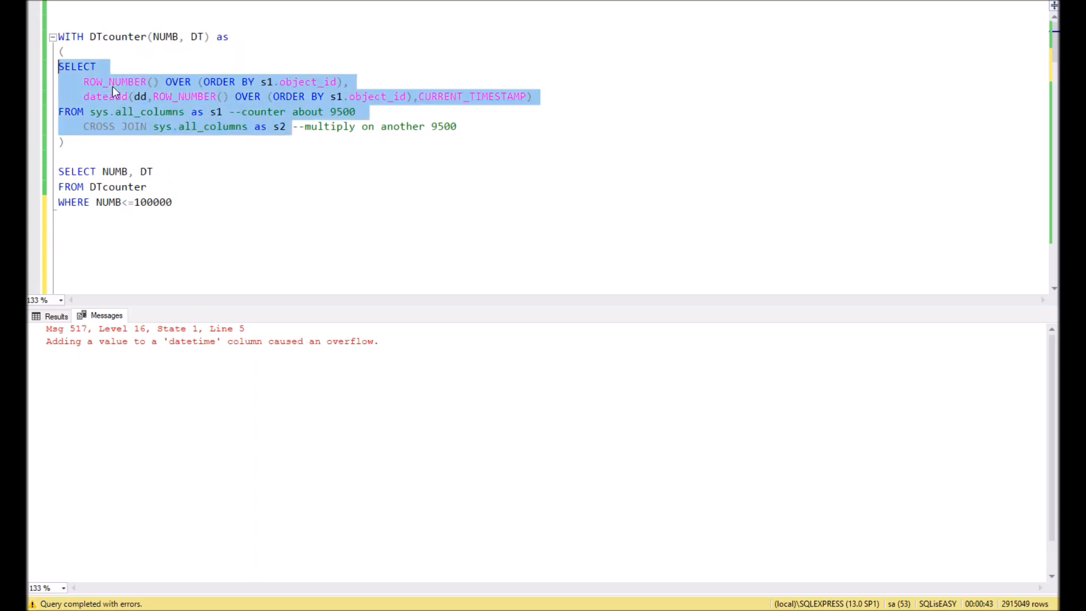
left_click(85, 81)
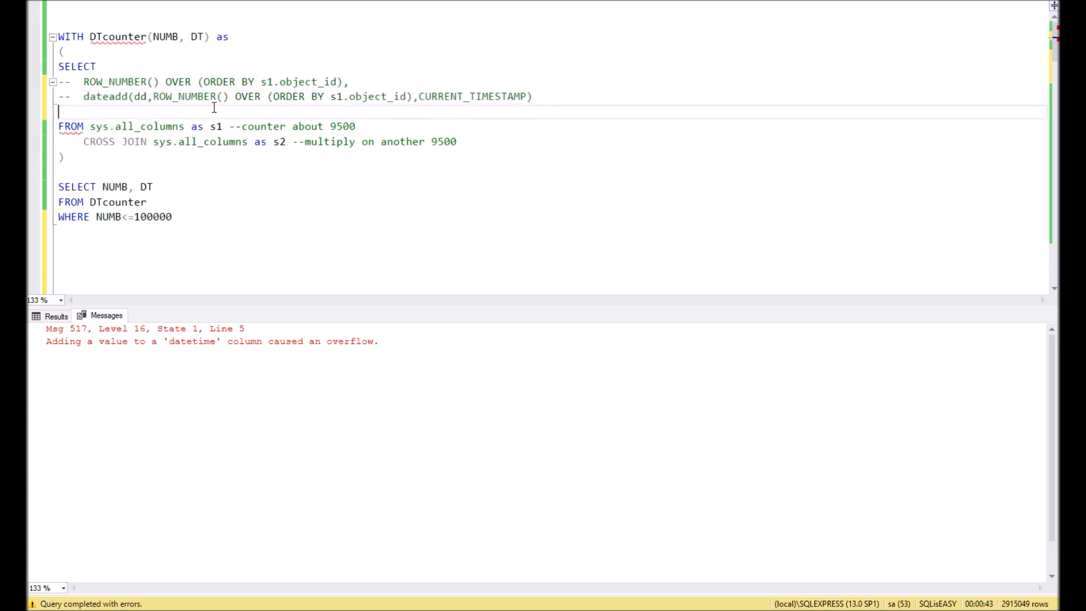
Replace the columns with count(*) and count the cross-joined rows, getting 90,554,256.
type("count(*)")
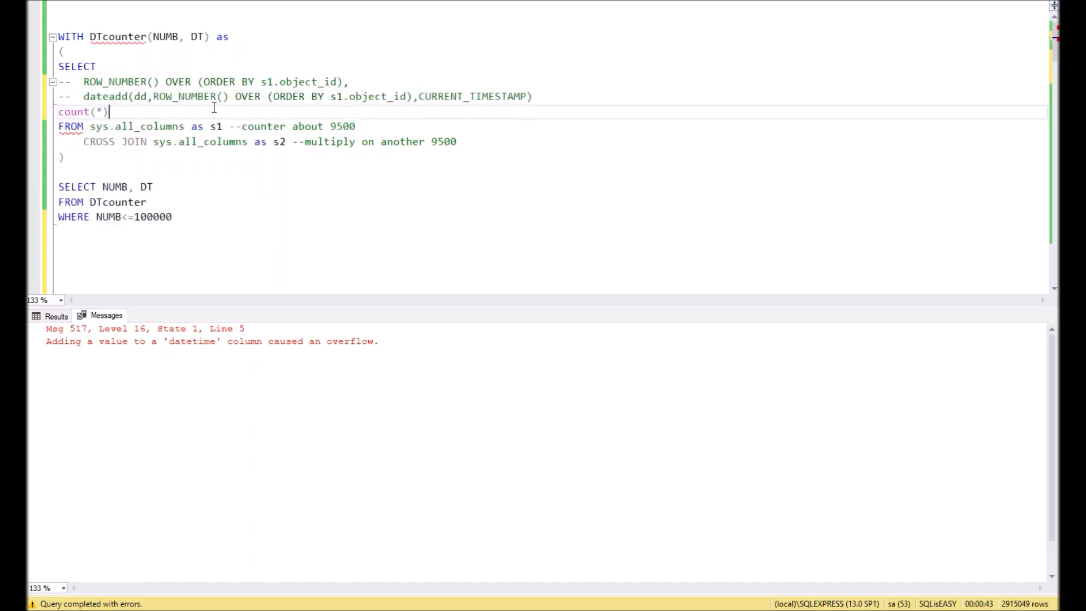
left_click_drag(72, 67, 456, 142)
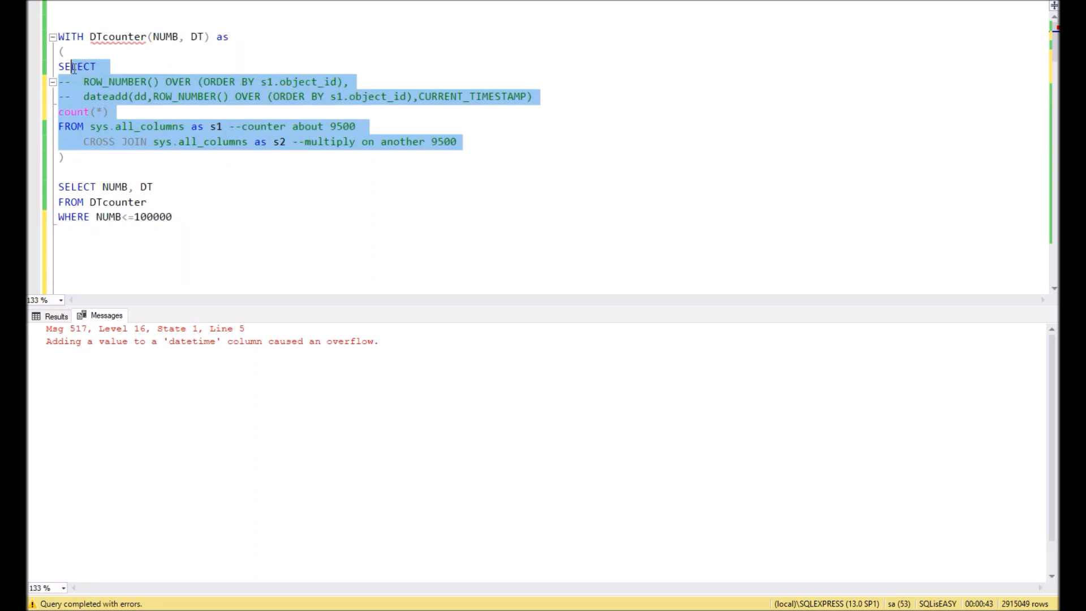
key("F5")
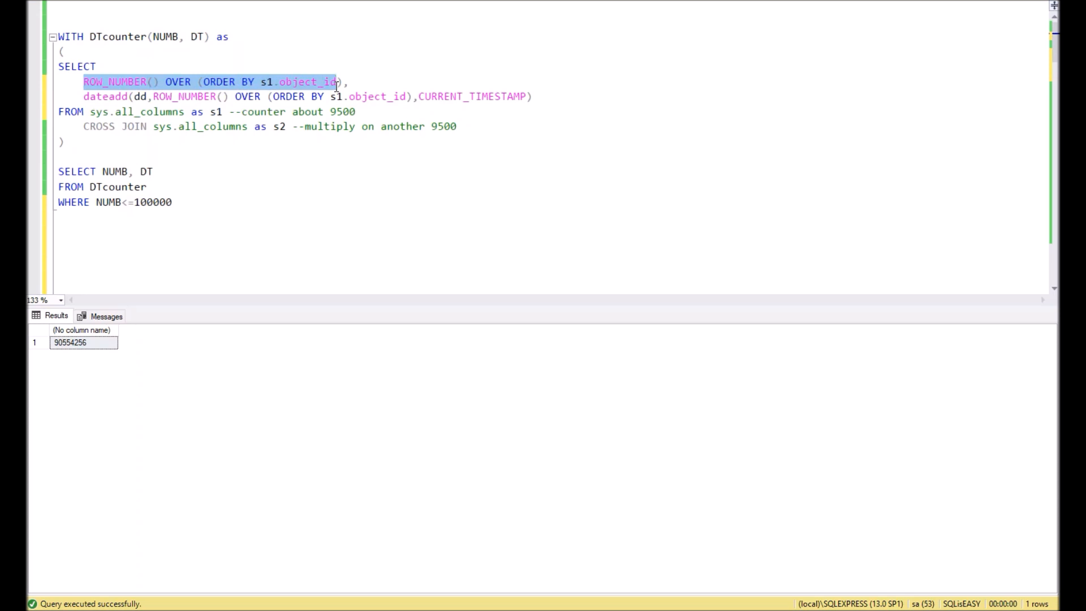
mouse_move(320, 87)
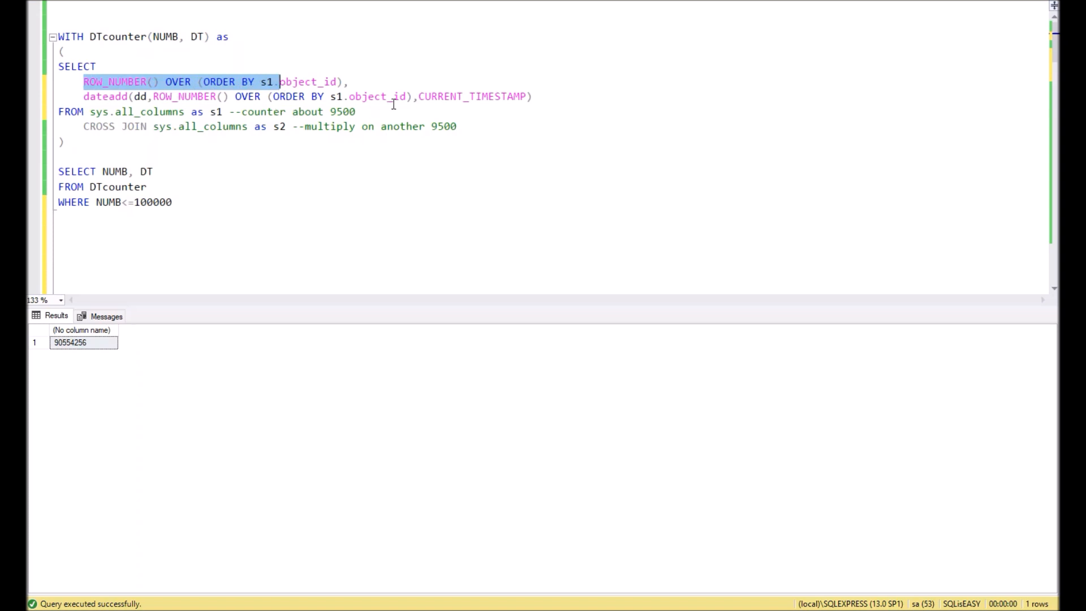
double_click(473, 97)
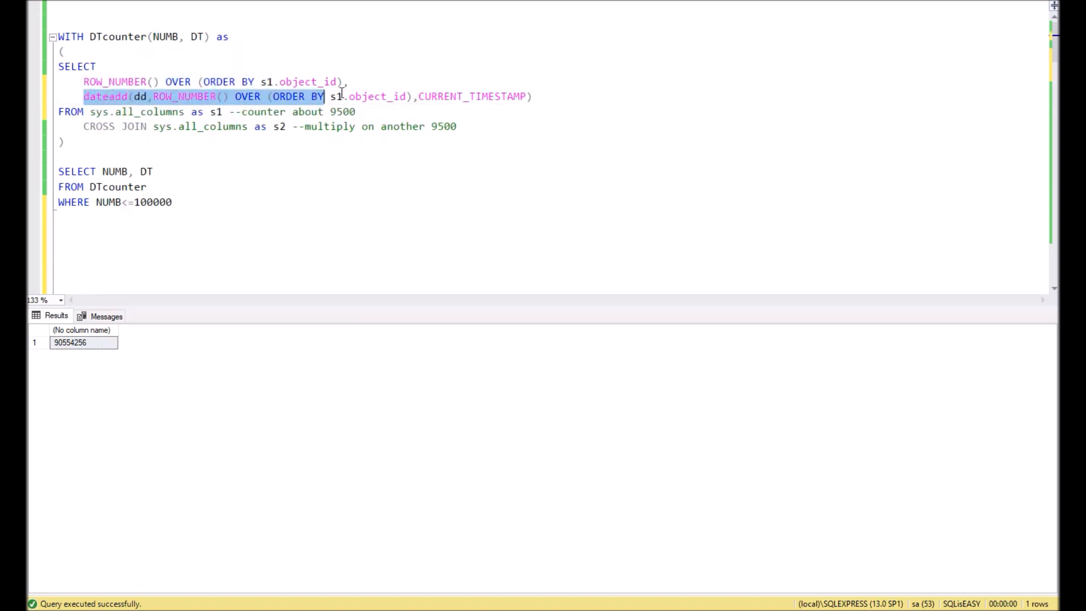
left_click(533, 96)
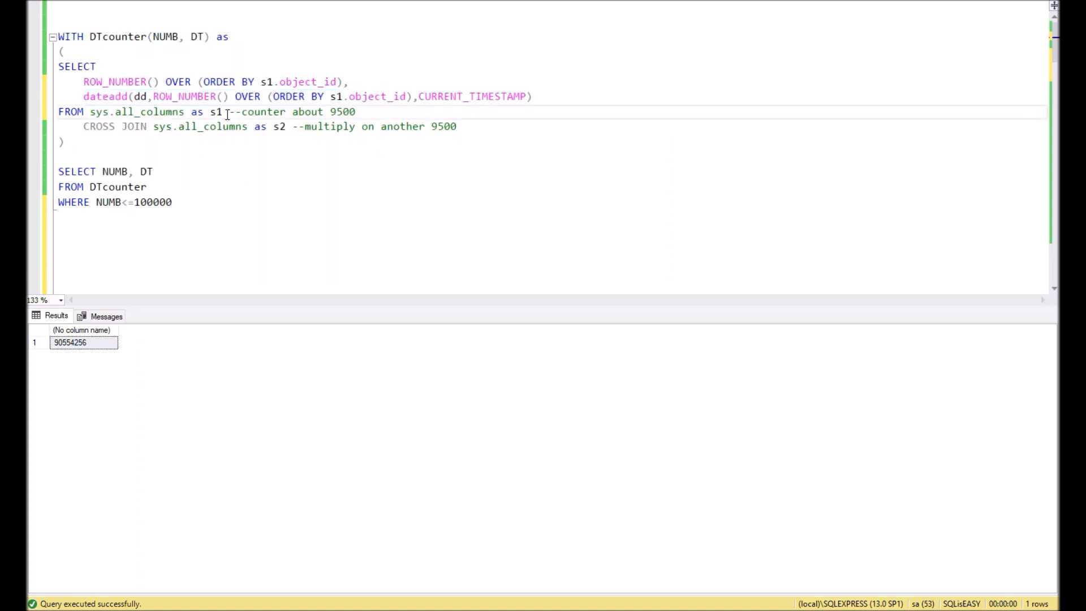
Rerun the single-copy counter and check the consecutive dates starting 2018-11-13 in the grid.
key("F5")
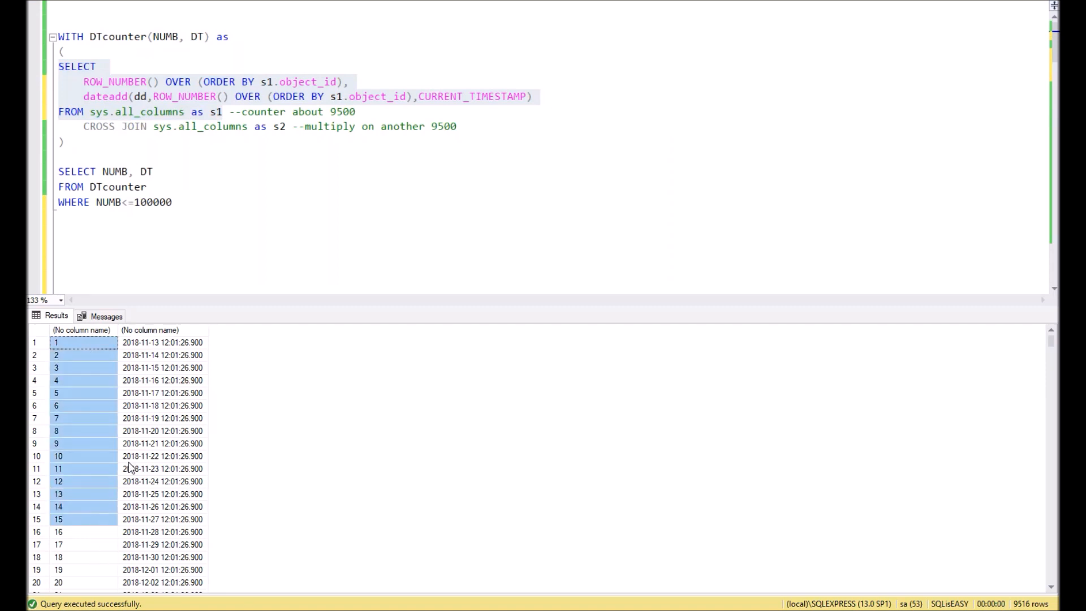
mouse_move(248, 159)
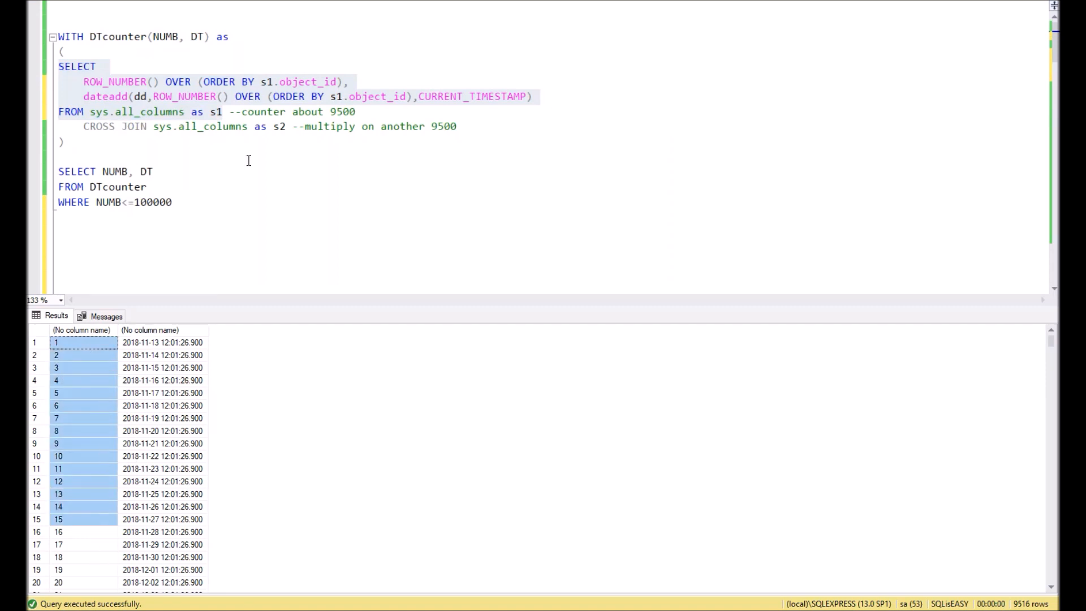
left_click(162, 342)
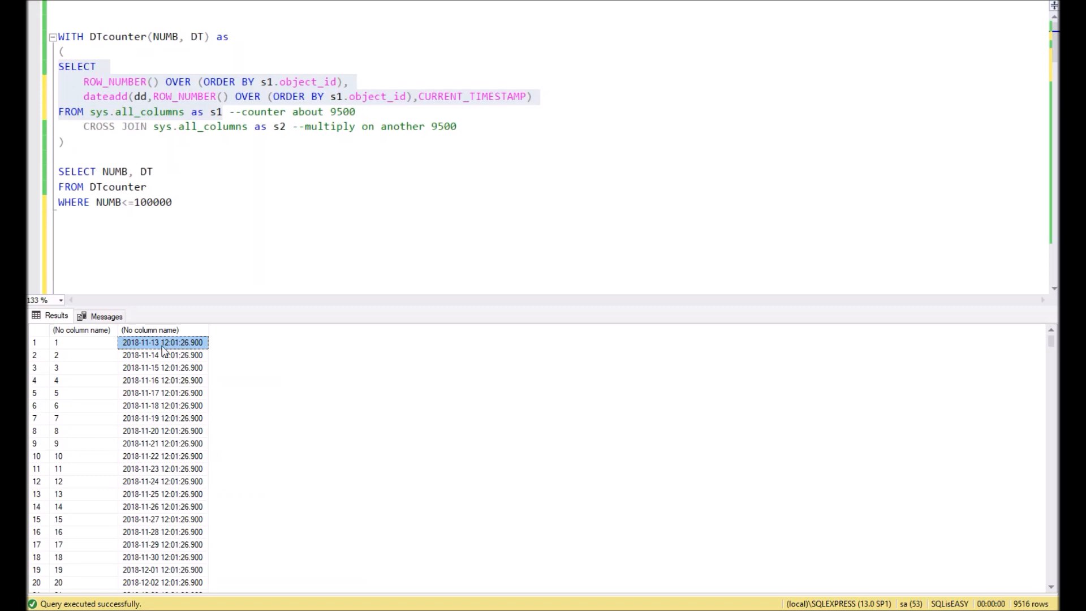
left_click(161, 354)
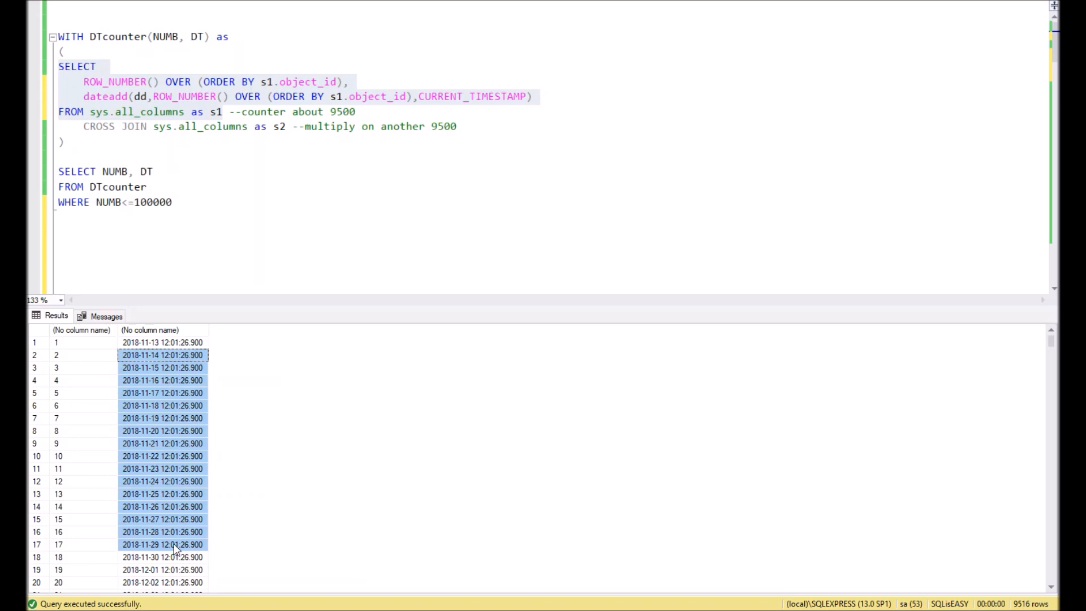
left_click(224, 160)
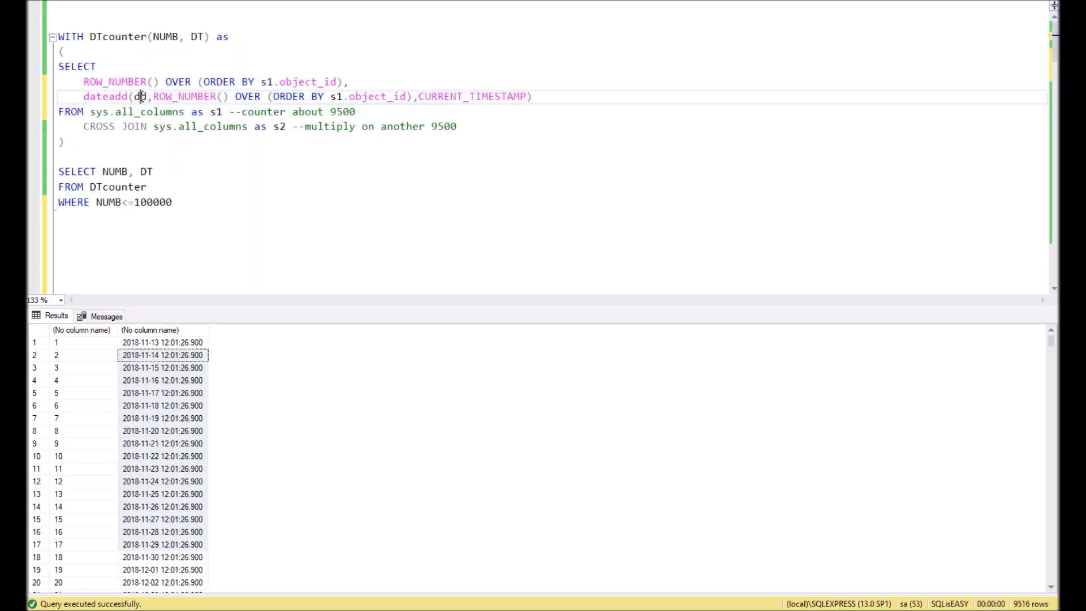
left_click_drag(59, 66, 138, 112)
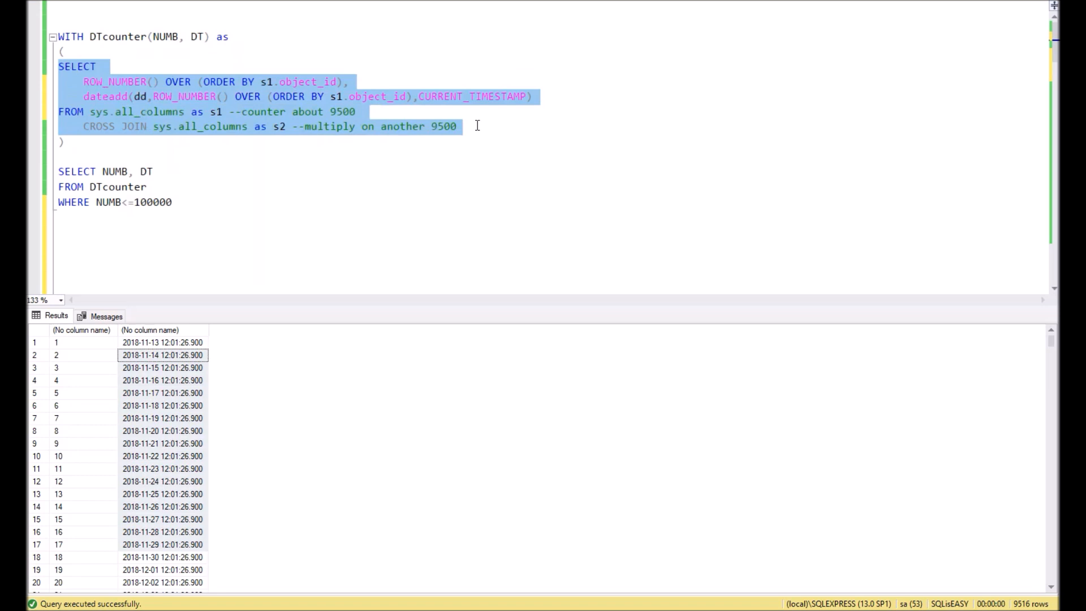
mouse_move(393, 206)
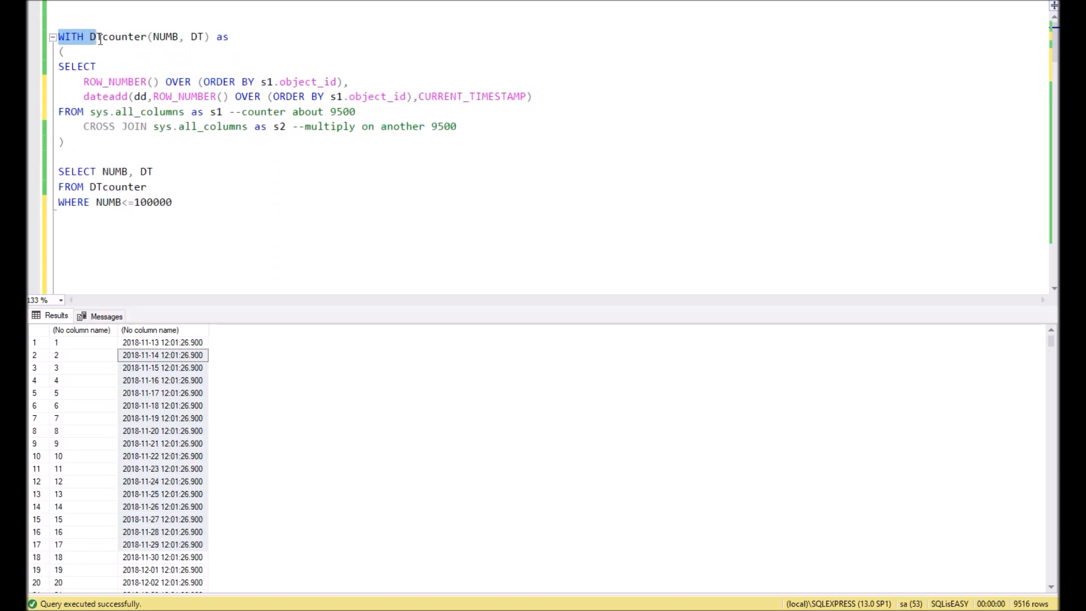
left_click_drag(95, 37, 299, 125)
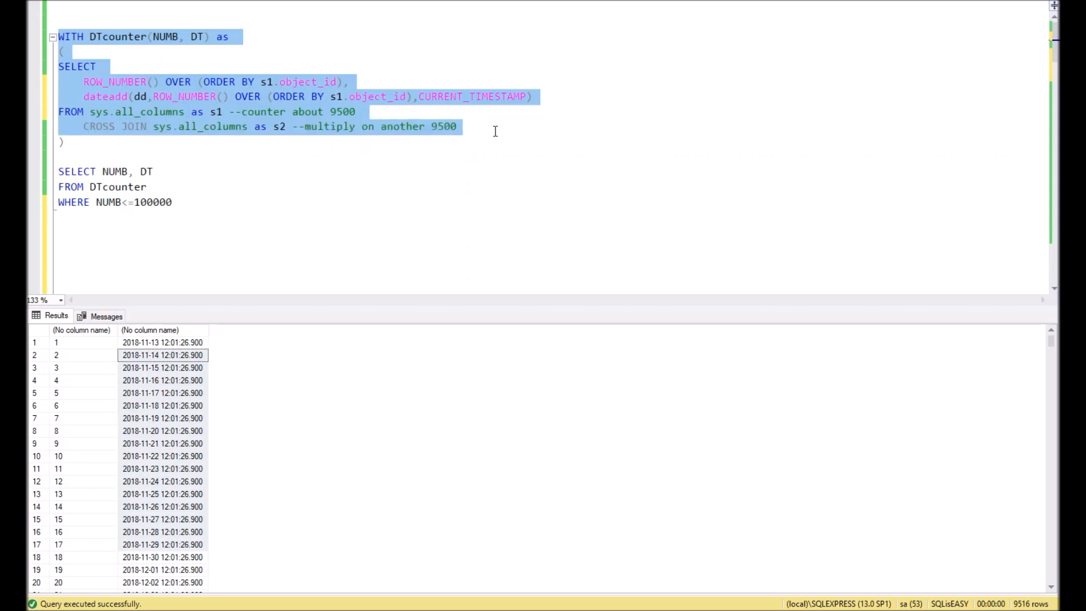
mouse_move(205, 208)
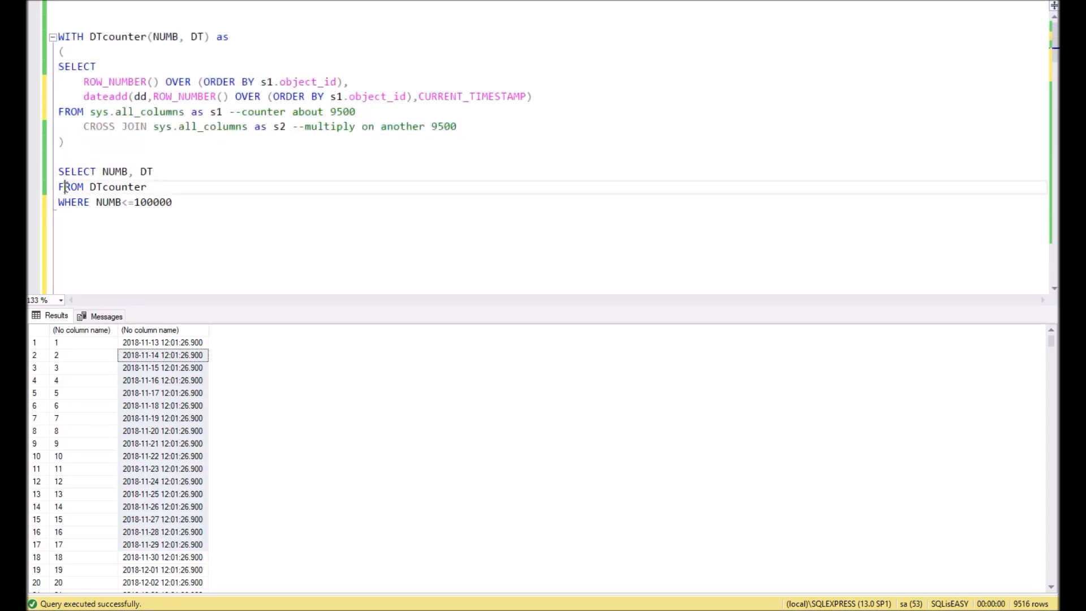
double_click(116, 187)
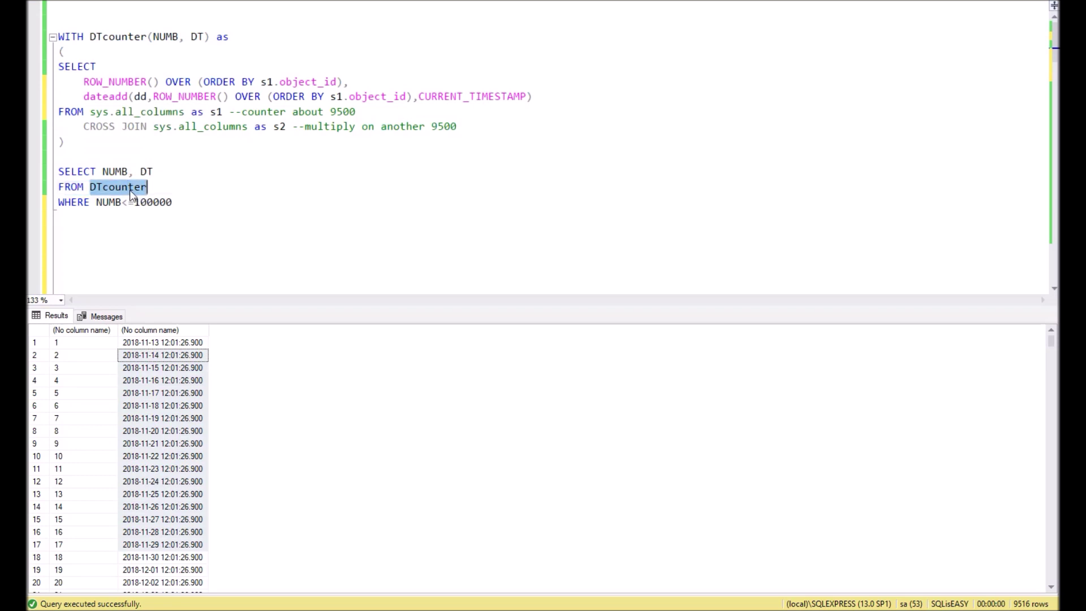
mouse_move(118, 187)
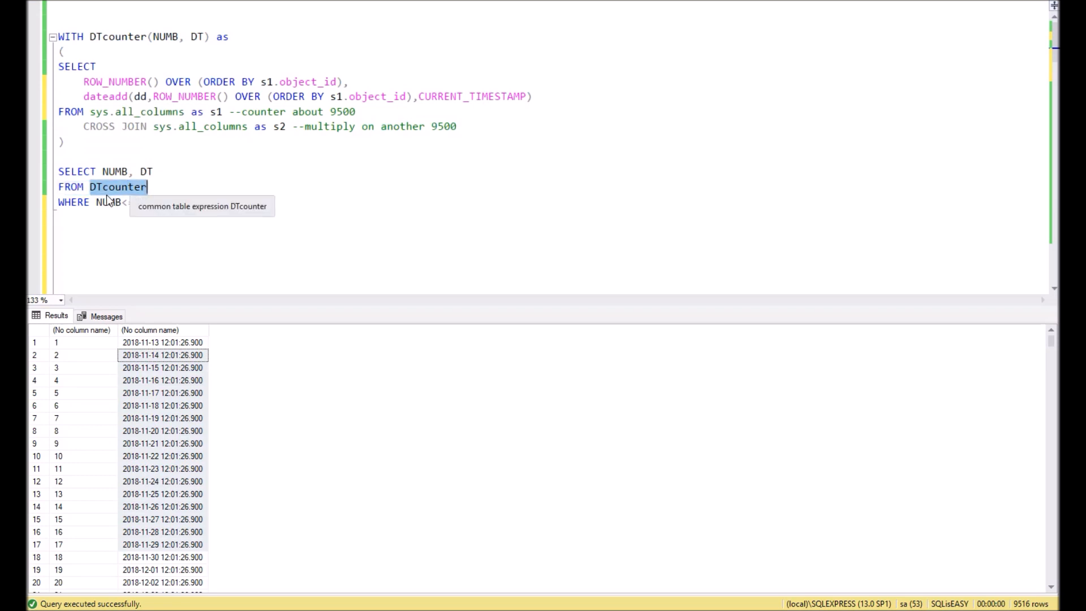
type("<=100000")
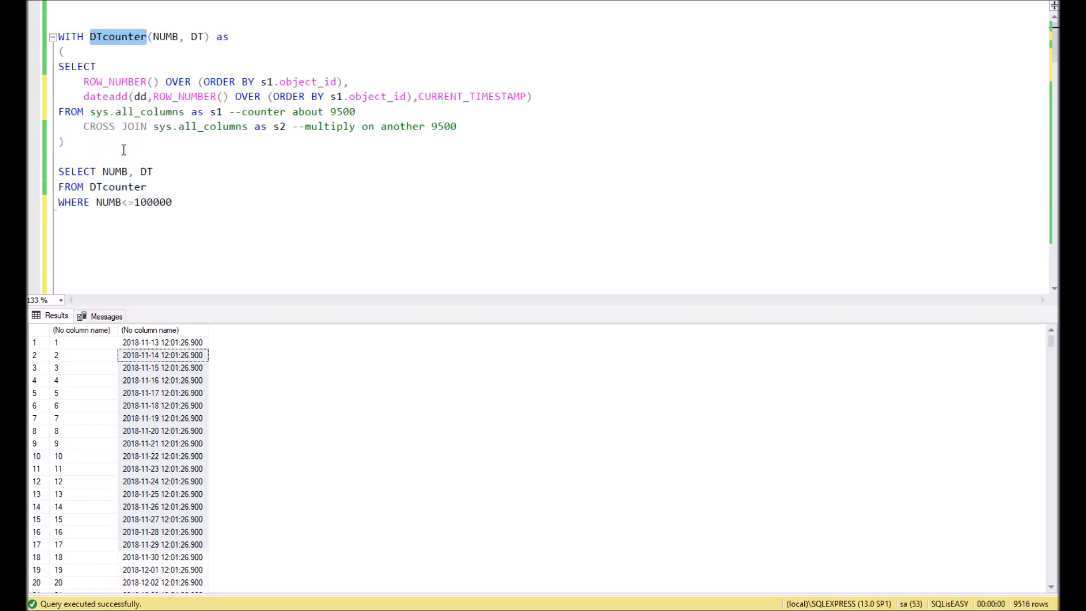
left_click(177, 201)
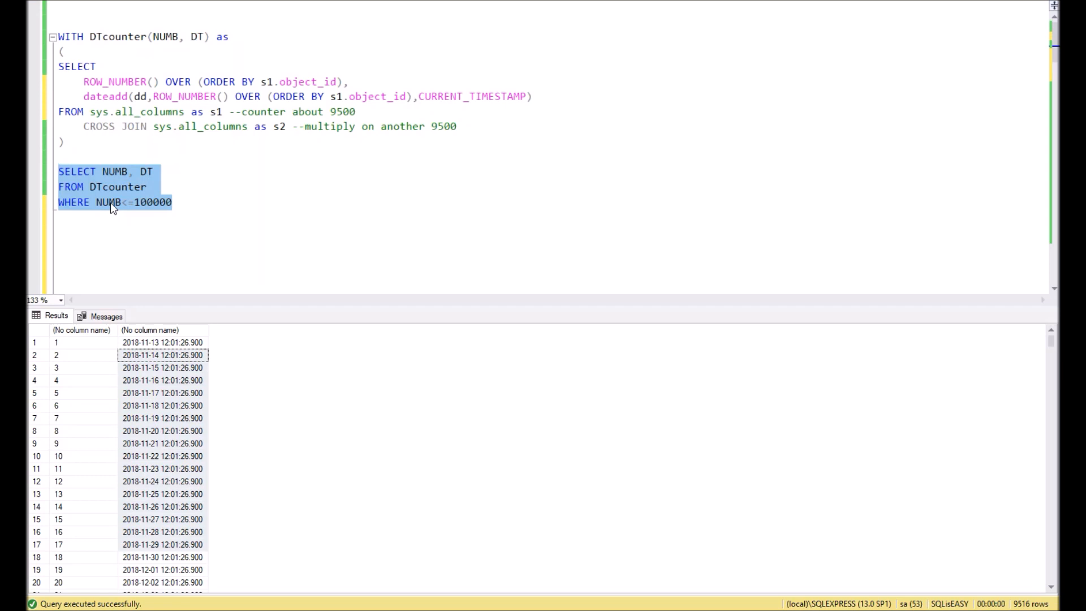
Change the row limit WHERE NUMB<=100000 to <=1000 and run the counter script.
left_click(176, 203)
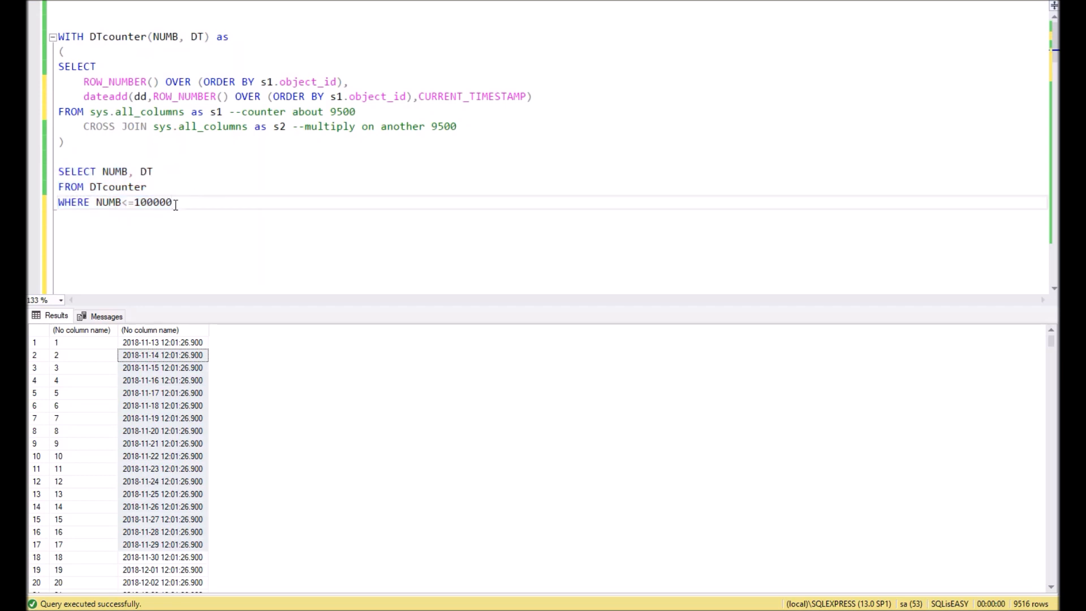
key("Backspace")
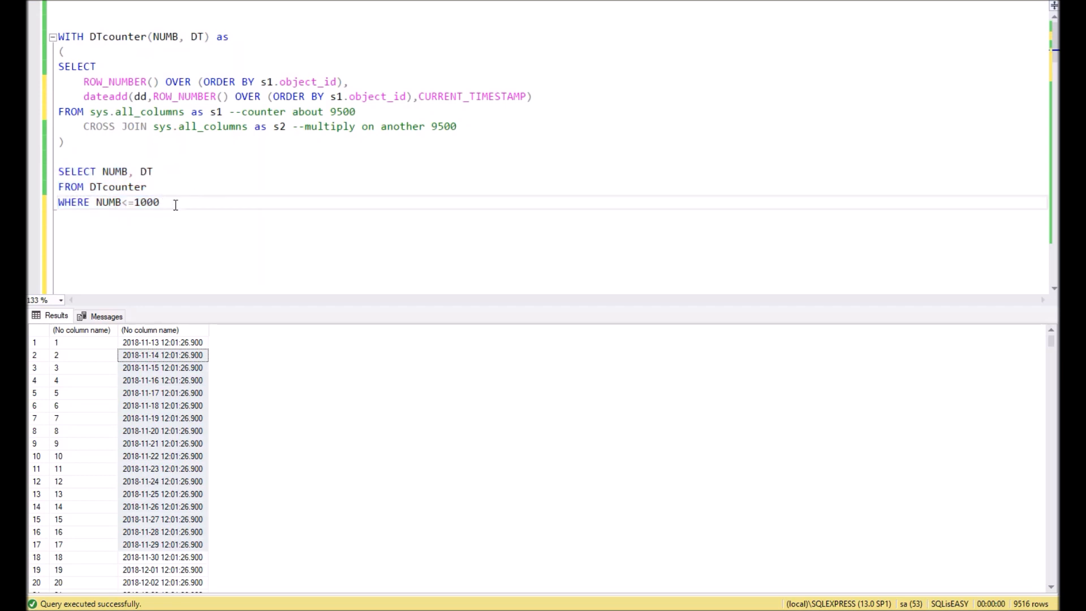
left_click_drag(58, 170, 158, 201)
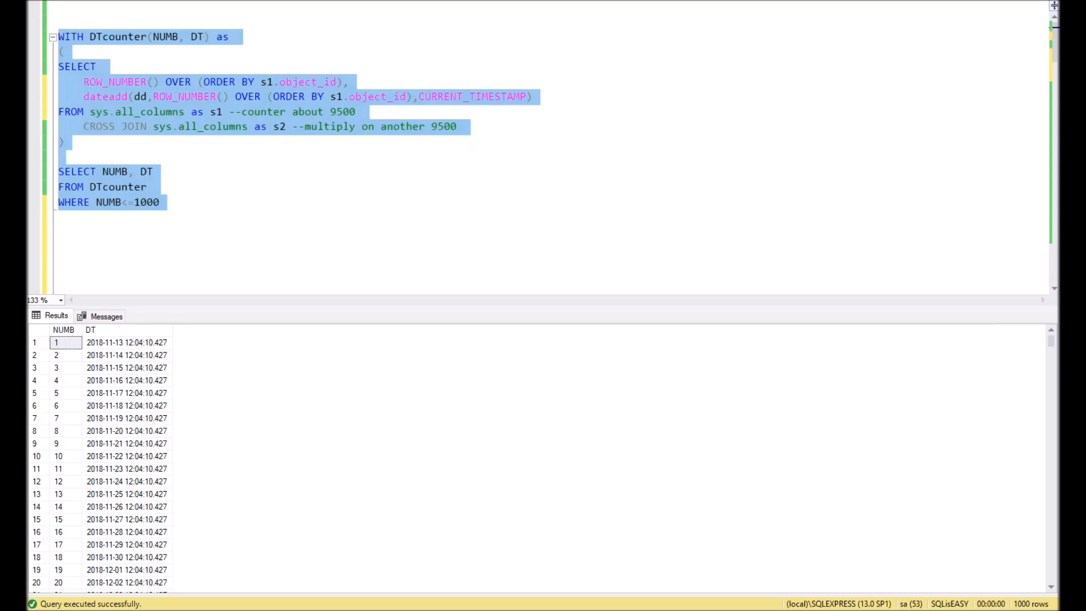
Check the last result row, counter 1000 dated 2021-08-08.
scroll("down", 3)
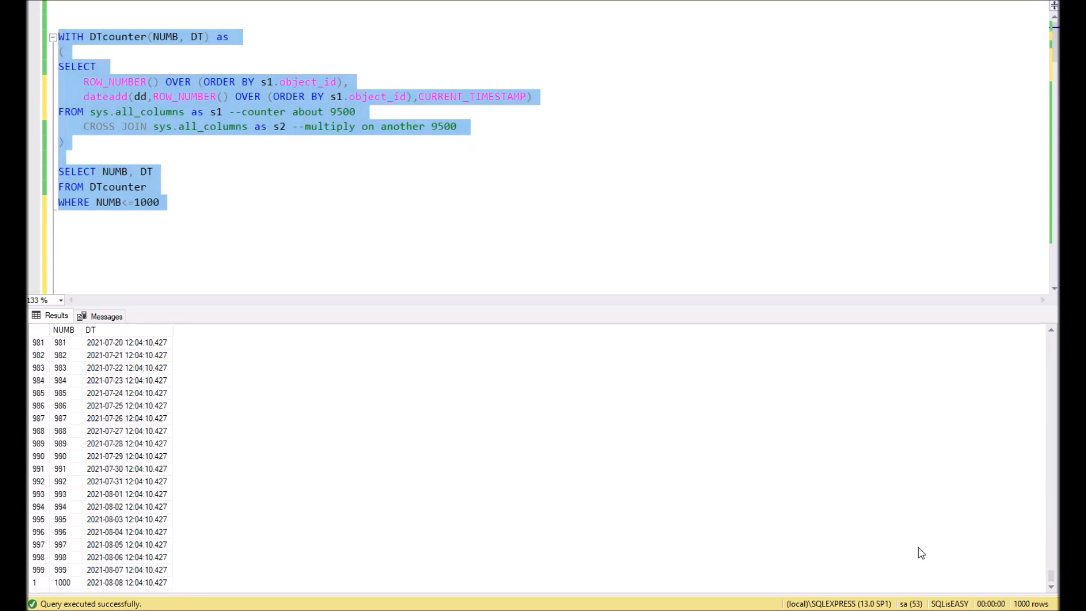
left_click(64, 582)
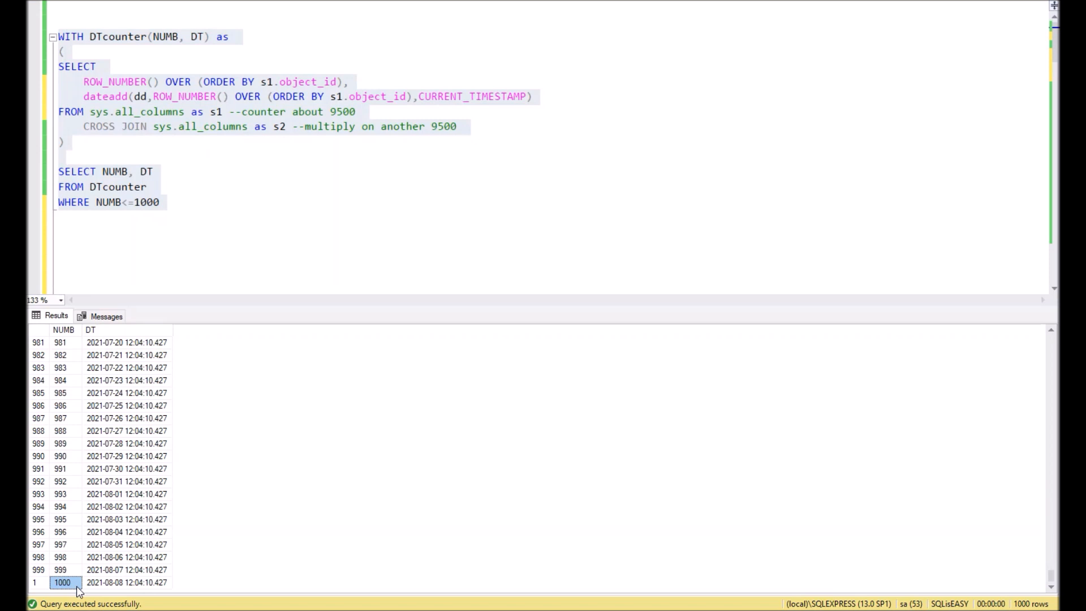
left_click(127, 581)
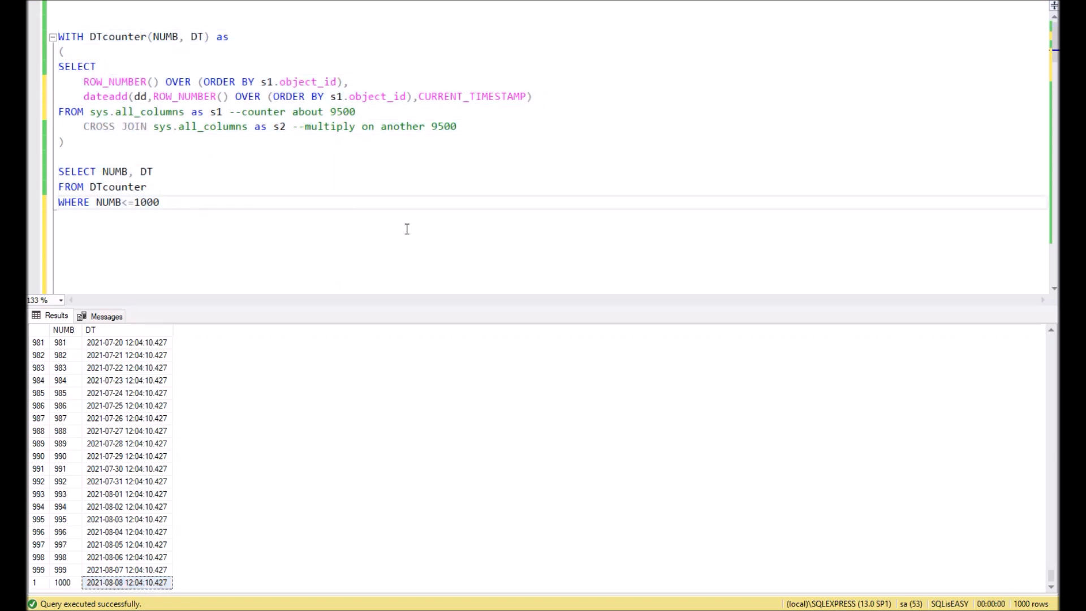
mouse_move(305, 226)
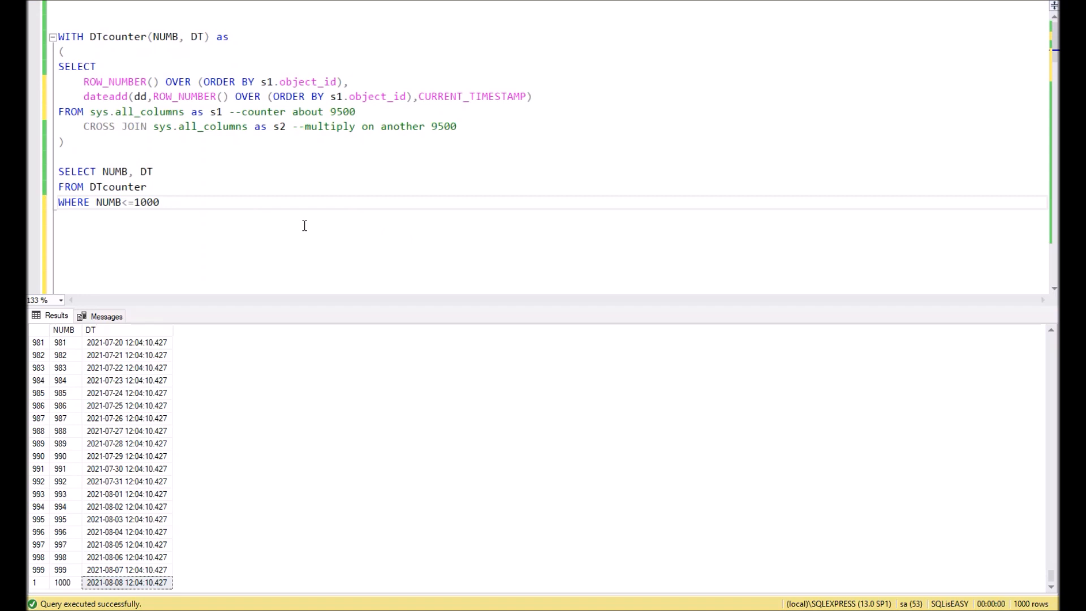
key("ctrl+a")
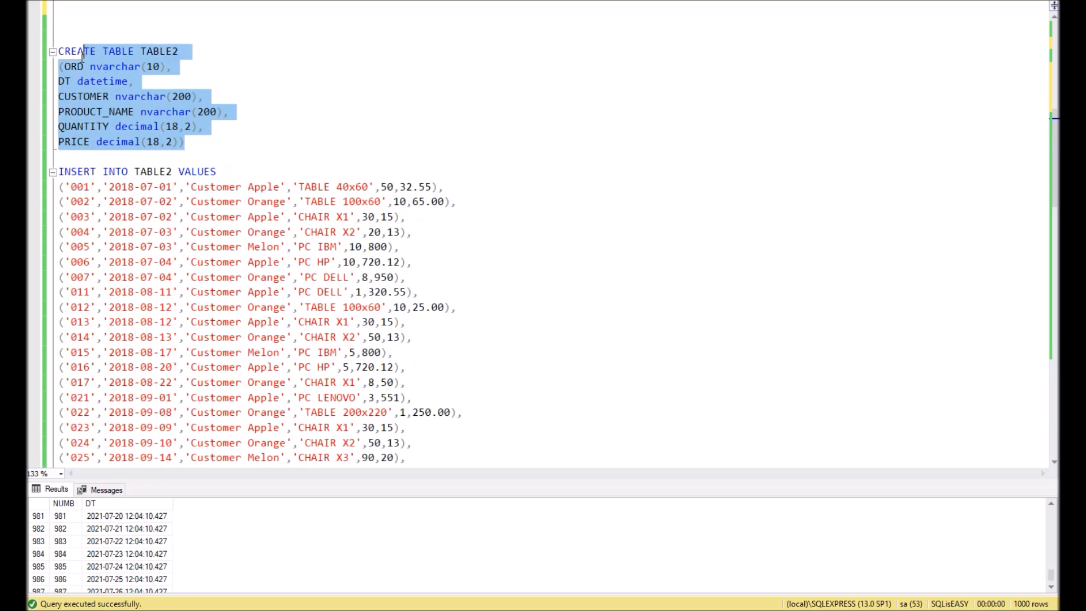
Scroll to the CREATE TABLE TABLE2, INSERT and CTE join script and highlight the date counter.
scroll("up", 3)
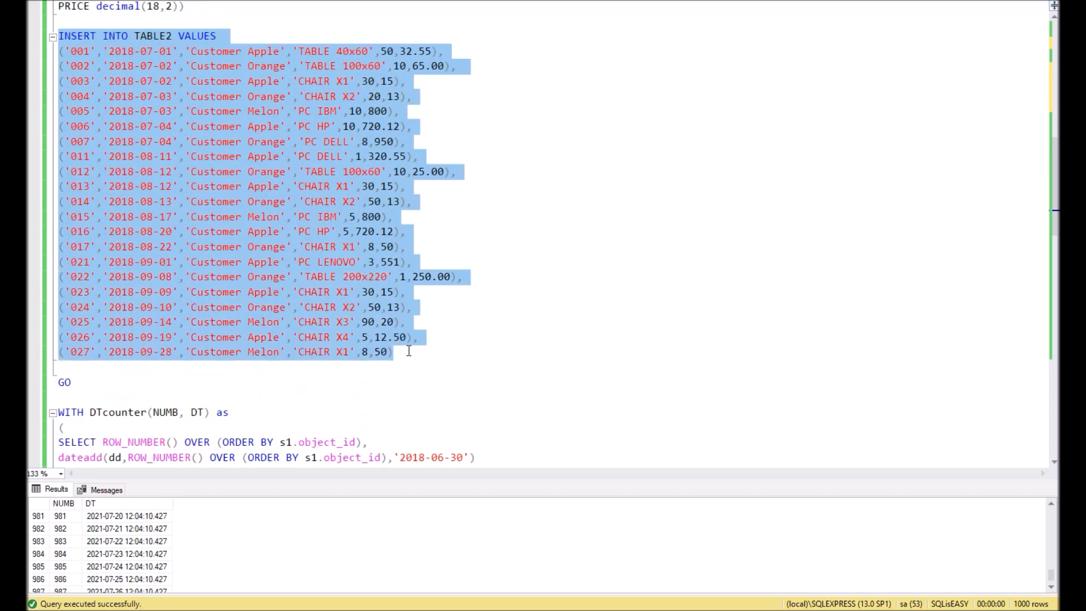
mouse_move(212, 156)
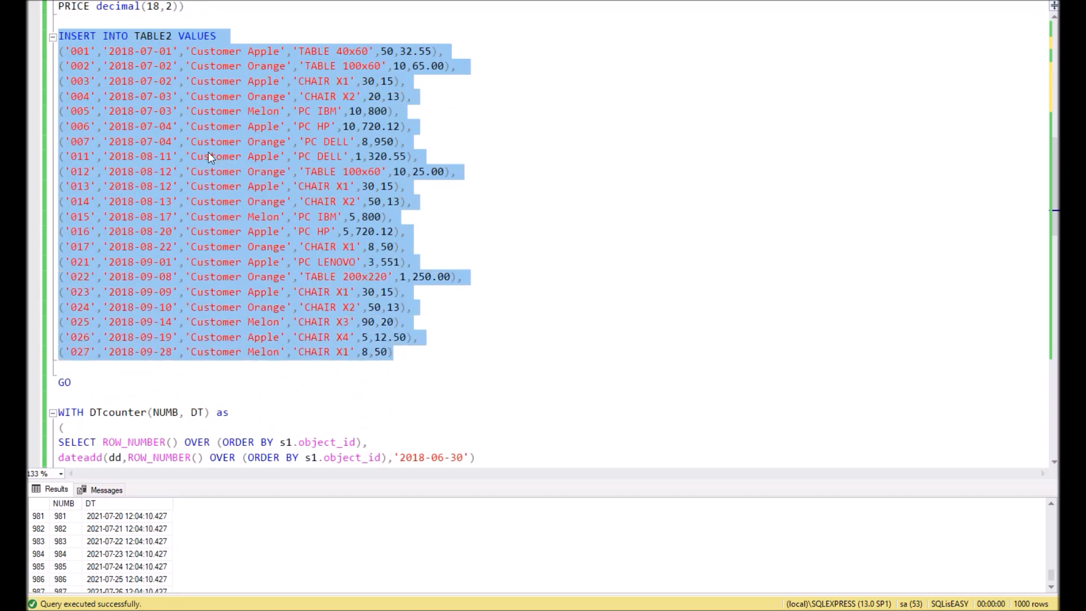
mouse_move(146, 56)
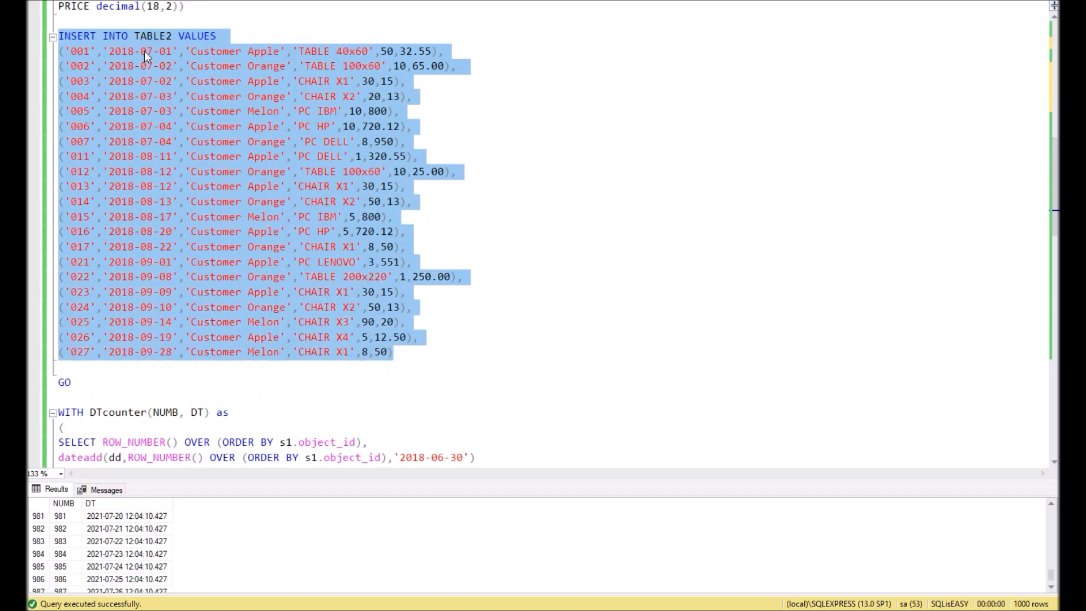
mouse_move(160, 337)
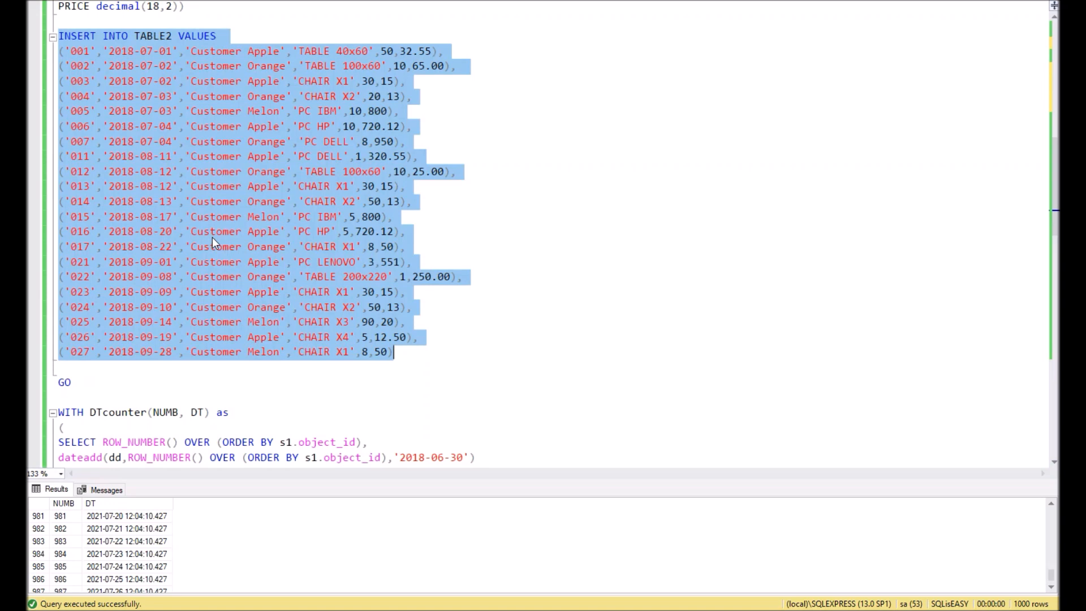
scroll("down", 3)
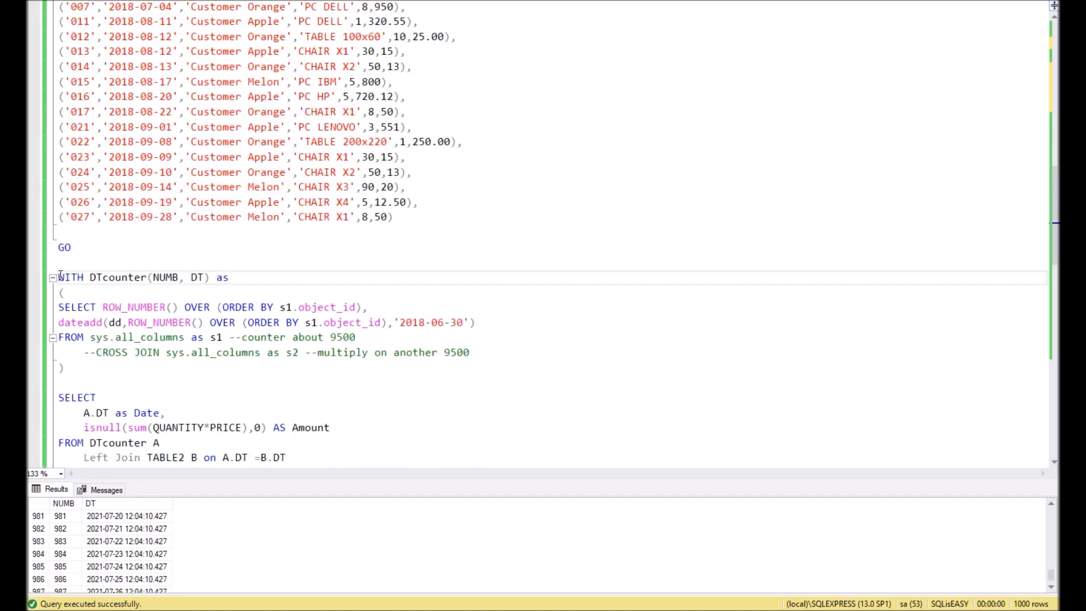
double_click(70, 277)
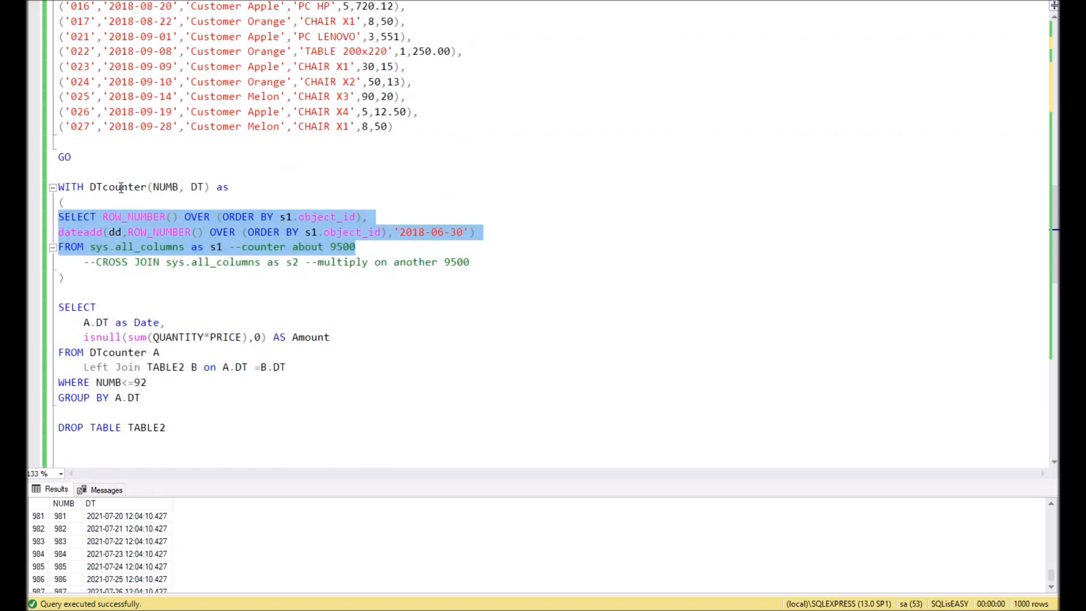
double_click(118, 187)
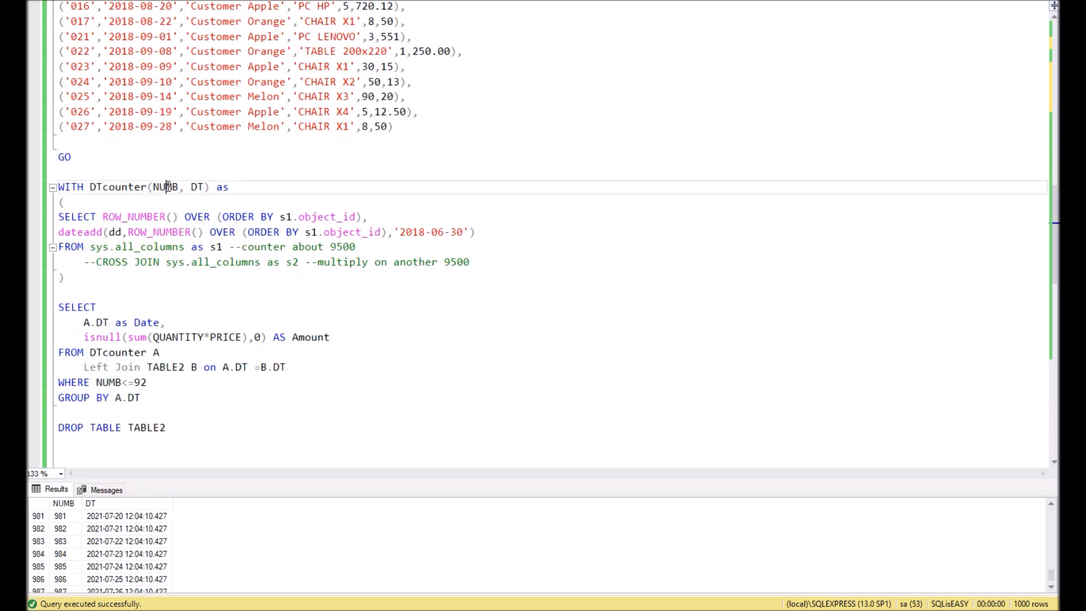
double_click(197, 186)
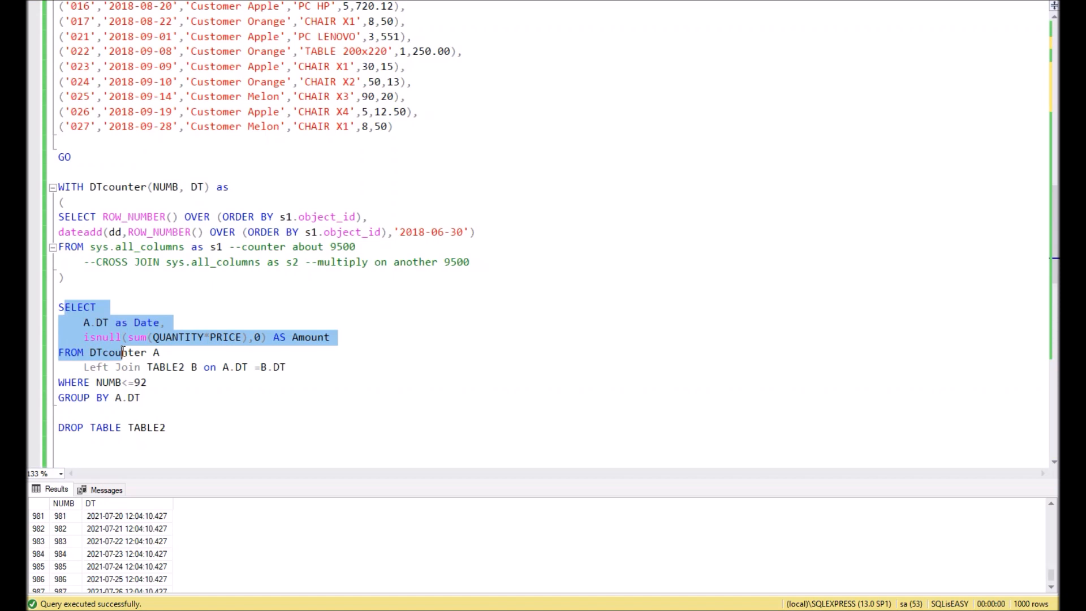
double_click(118, 353)
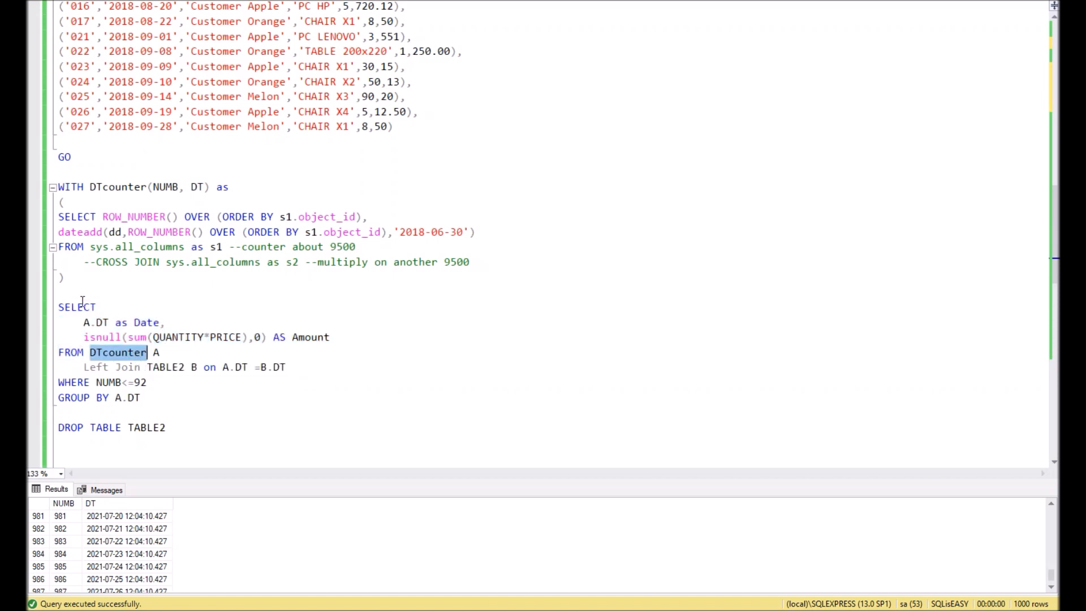
mouse_move(118, 359)
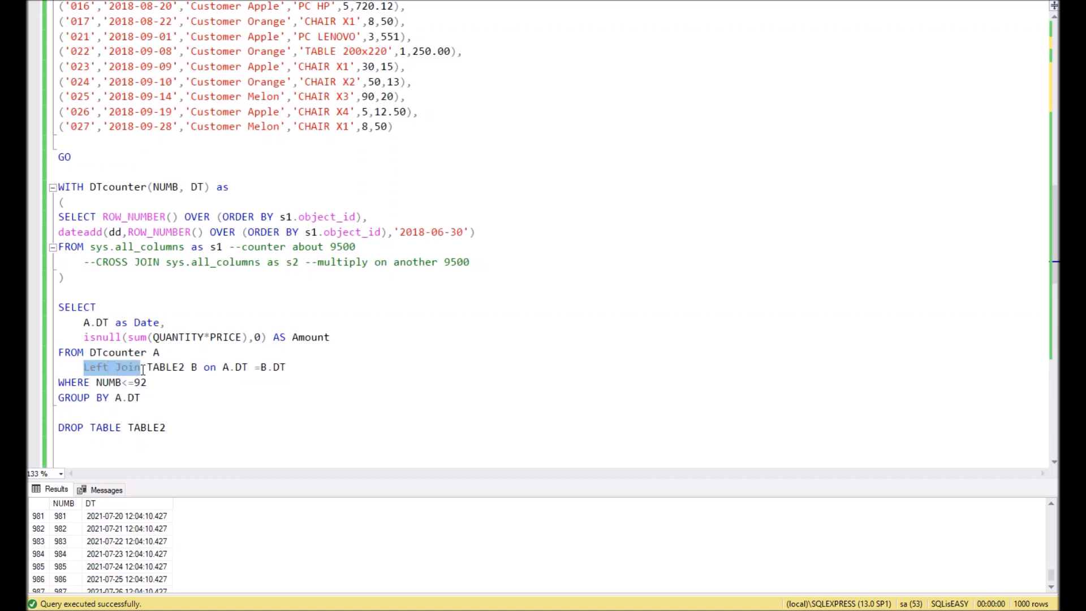
double_click(166, 367)
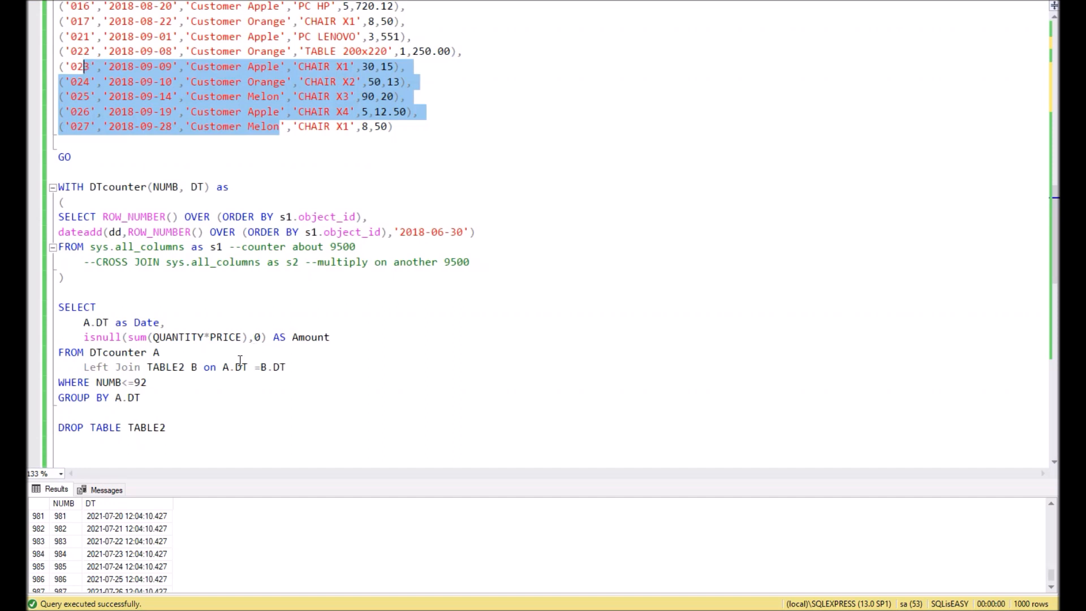
double_click(233, 366)
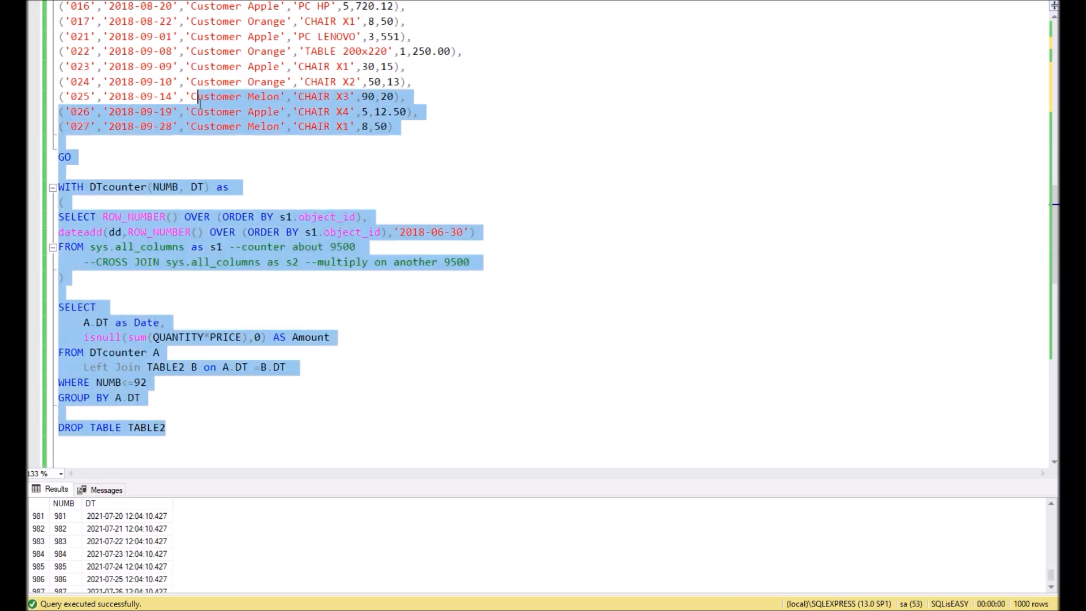
Scroll up through the 92-row Date/Amount results with zero amounts on days without sales.
scroll("up", 3)
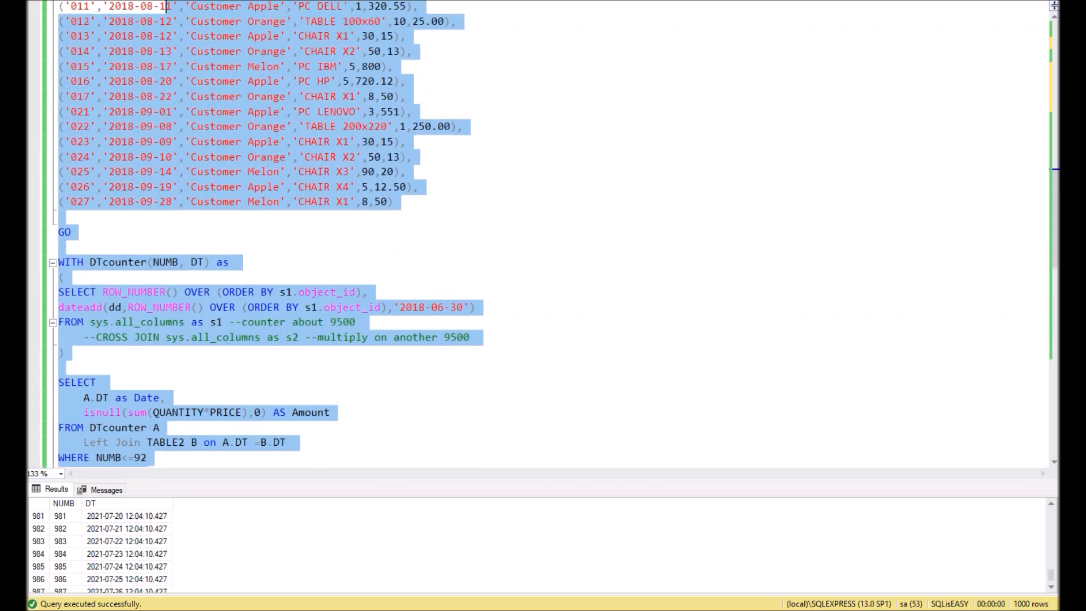
scroll("up", 3)
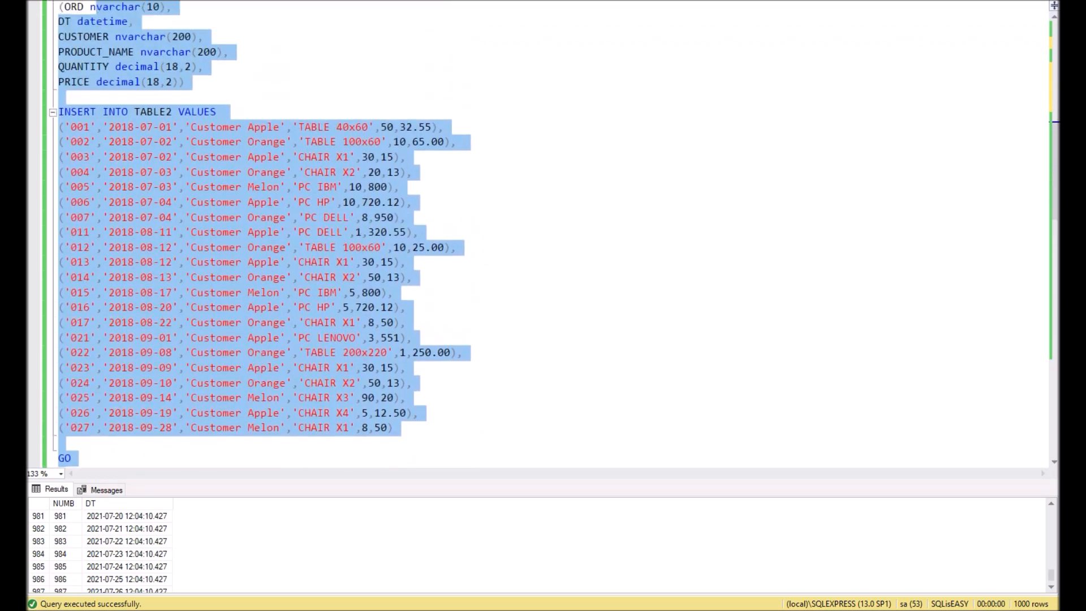
scroll("up", 3)
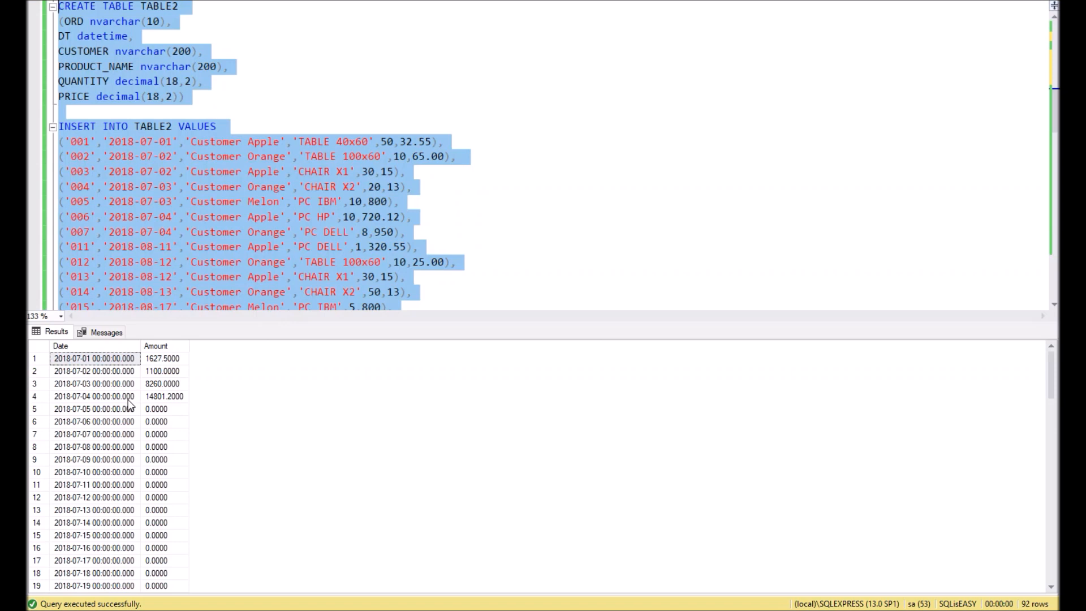
left_click(143, 141)
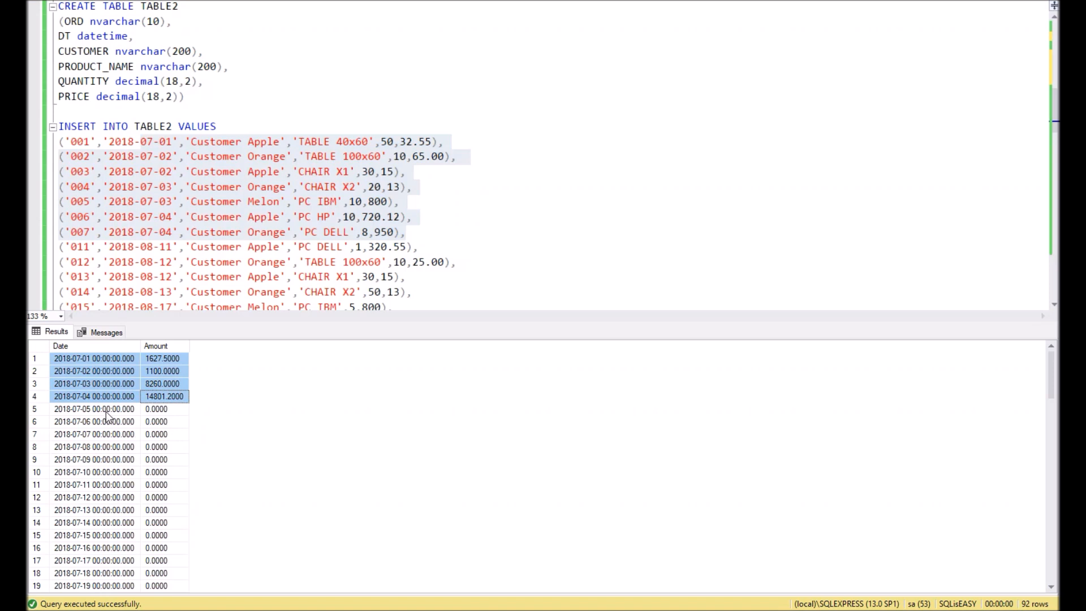
mouse_move(107, 411)
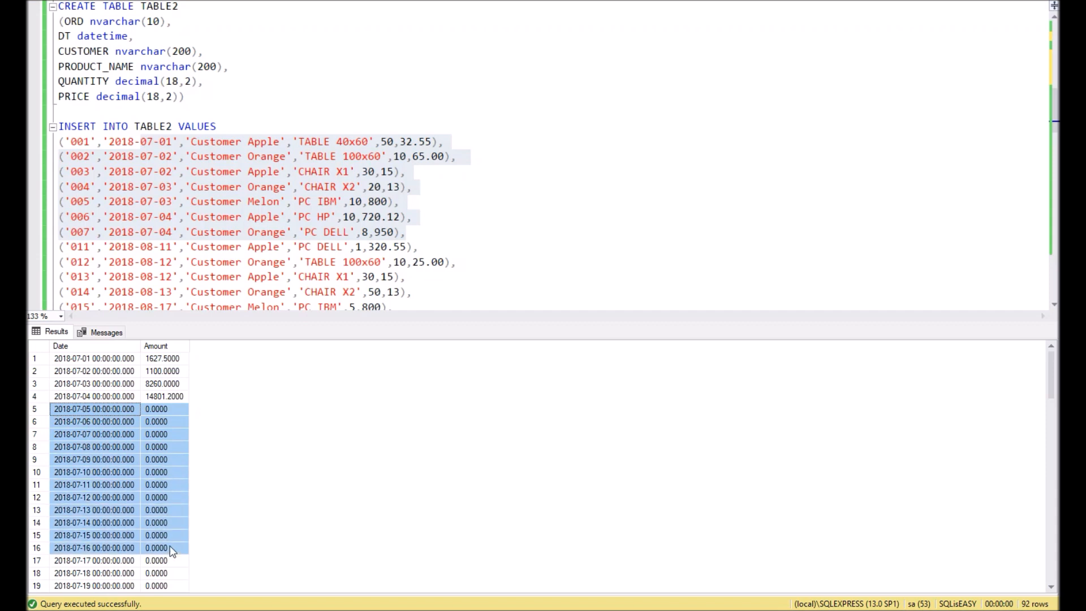
scroll("down", 3)
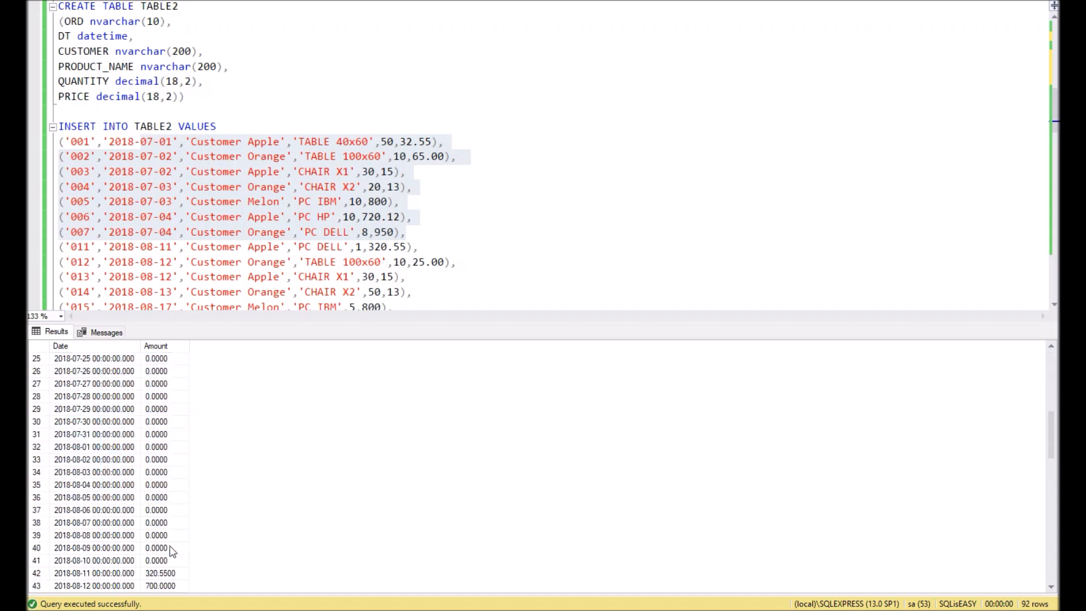
scroll("down", 3)
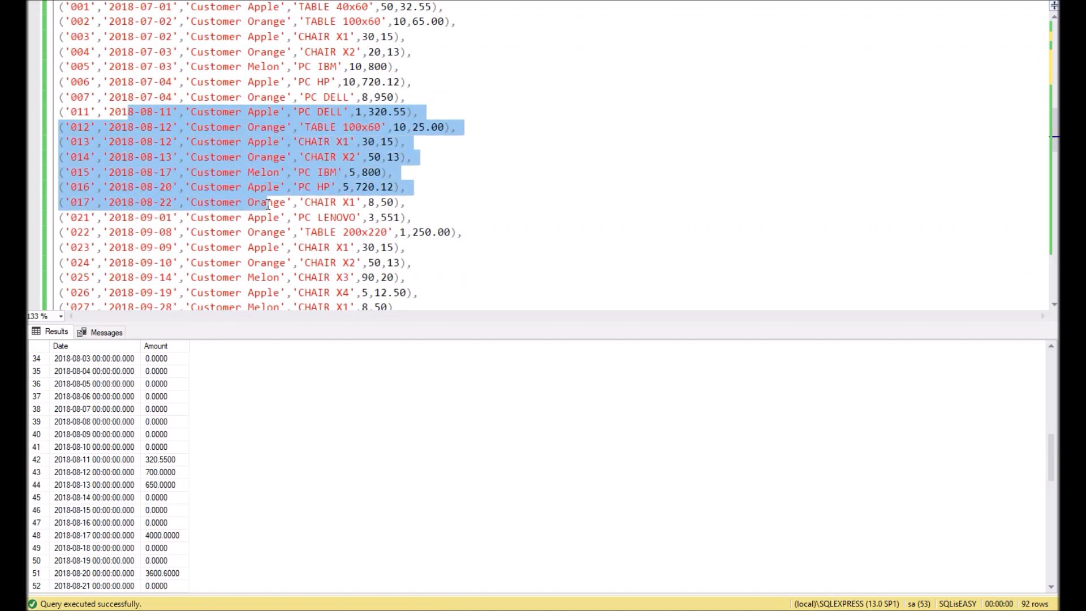
left_click(94, 371)
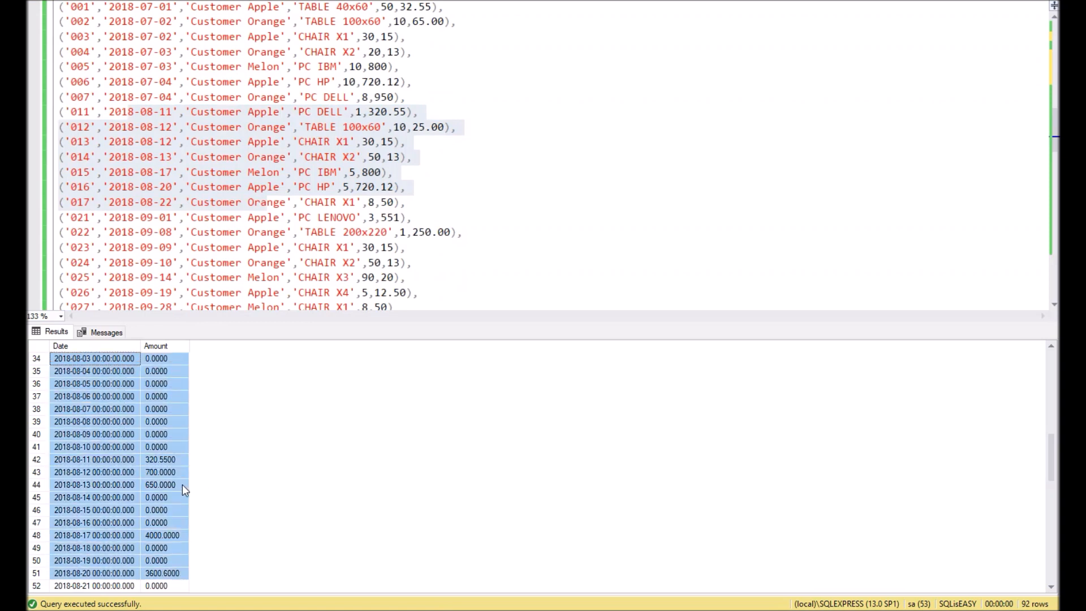
mouse_move(159, 401)
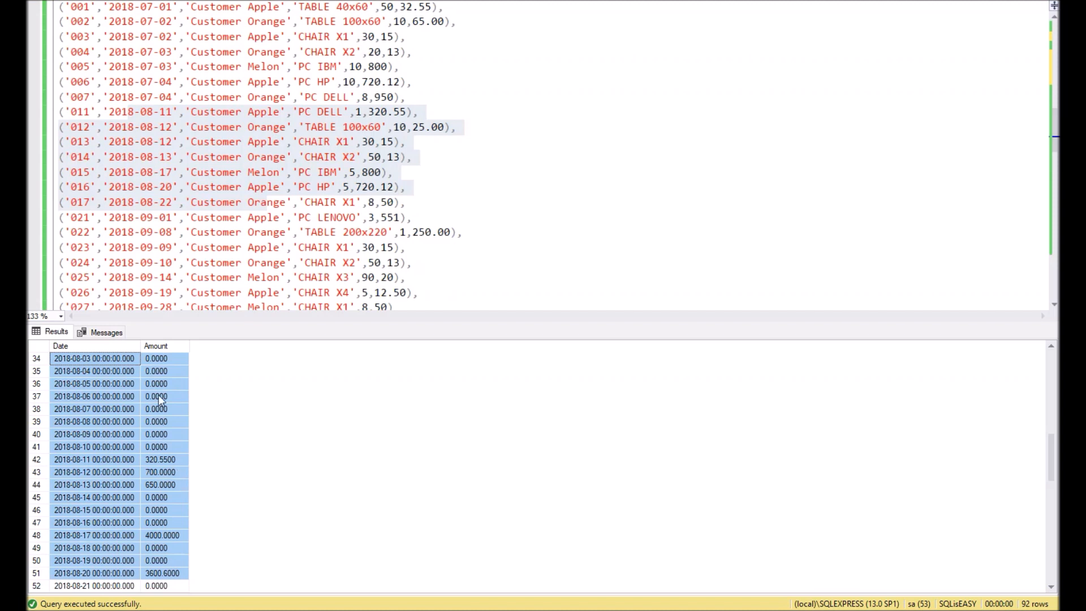
mouse_move(160, 383)
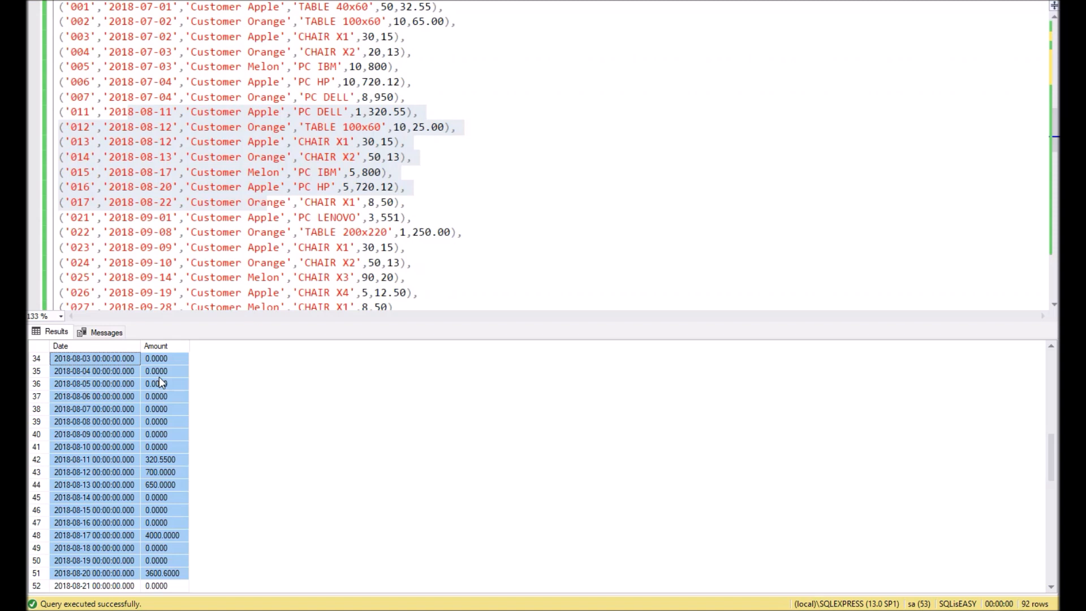
mouse_move(233, 221)
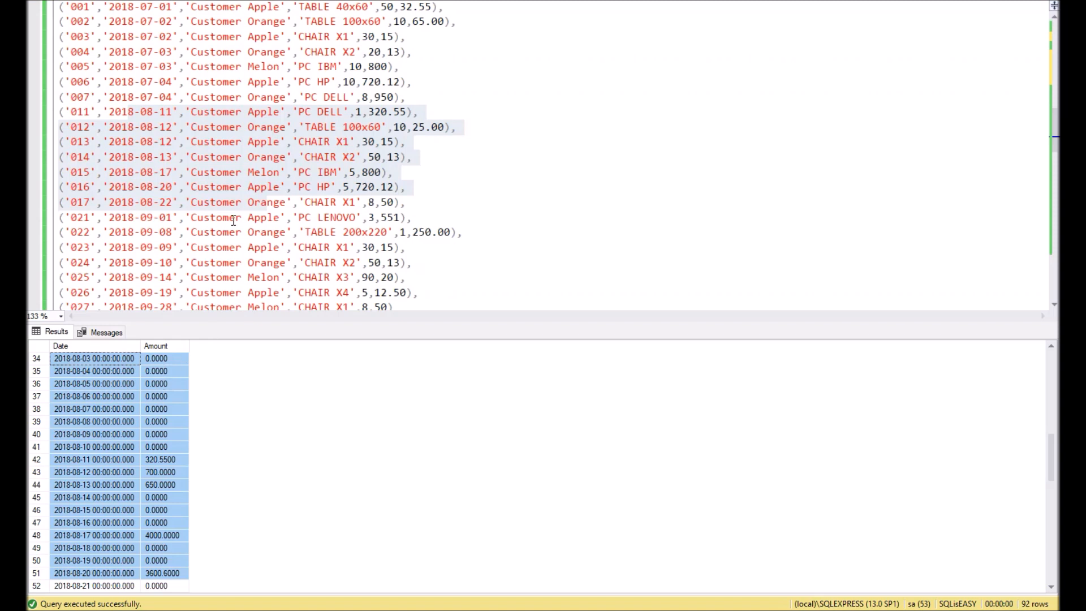
mouse_move(172, 505)
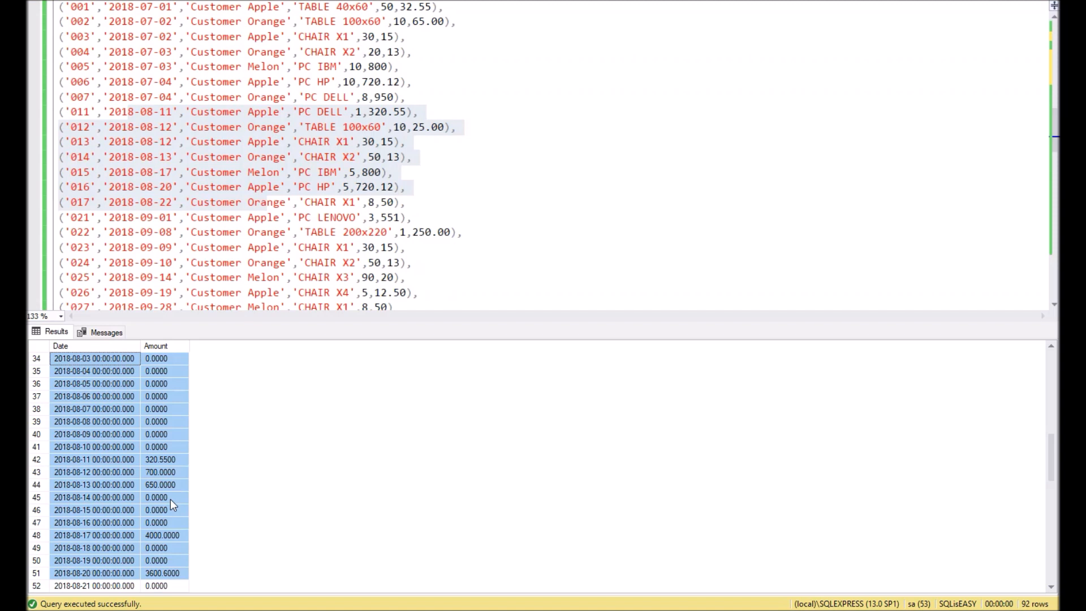
mouse_move(176, 578)
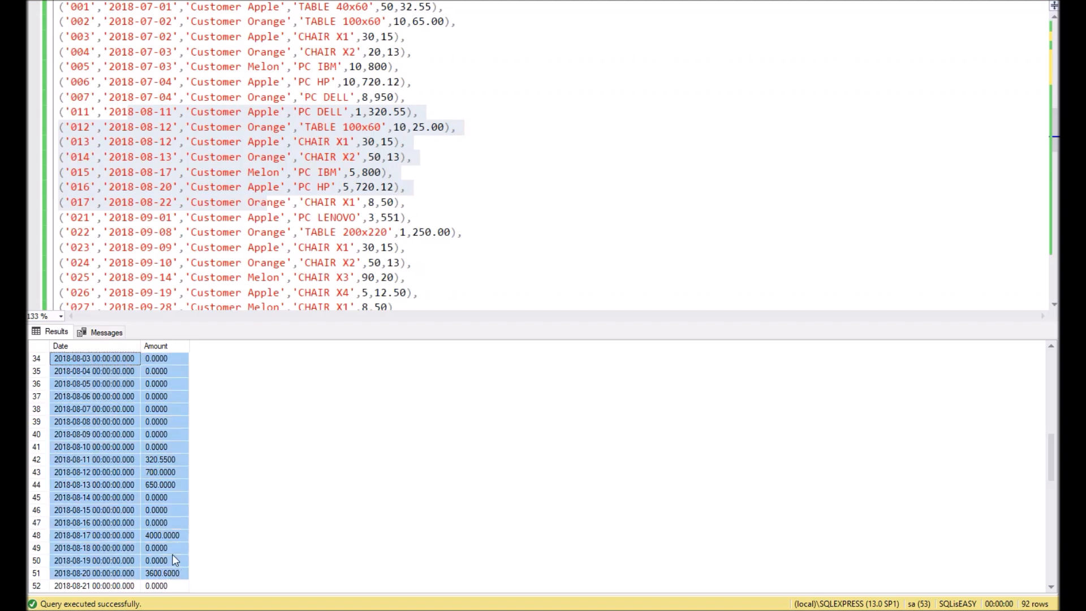
mouse_move(78, 375)
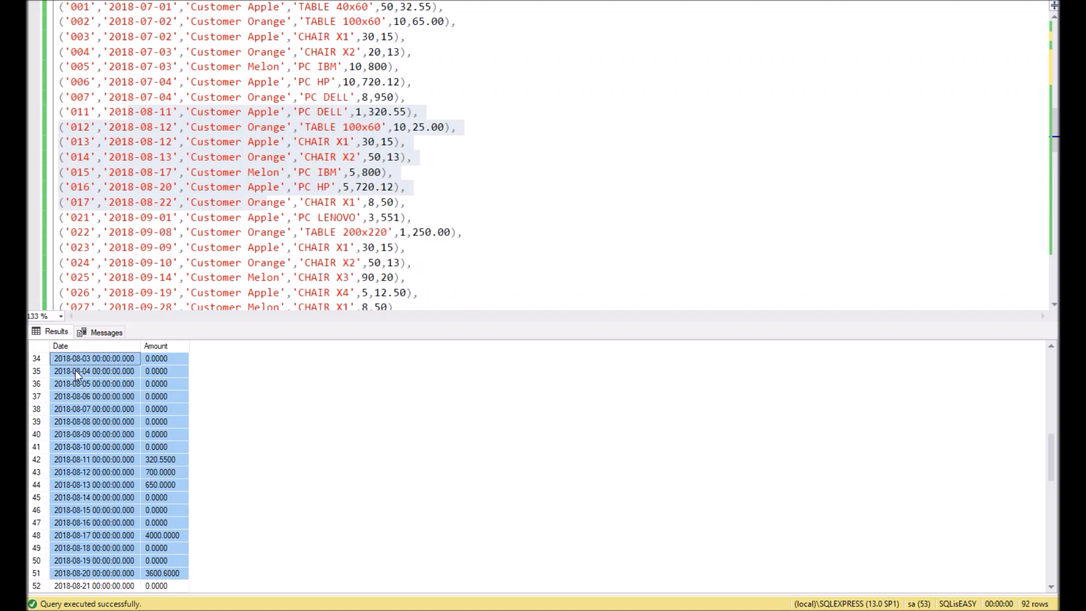
mouse_move(119, 396)
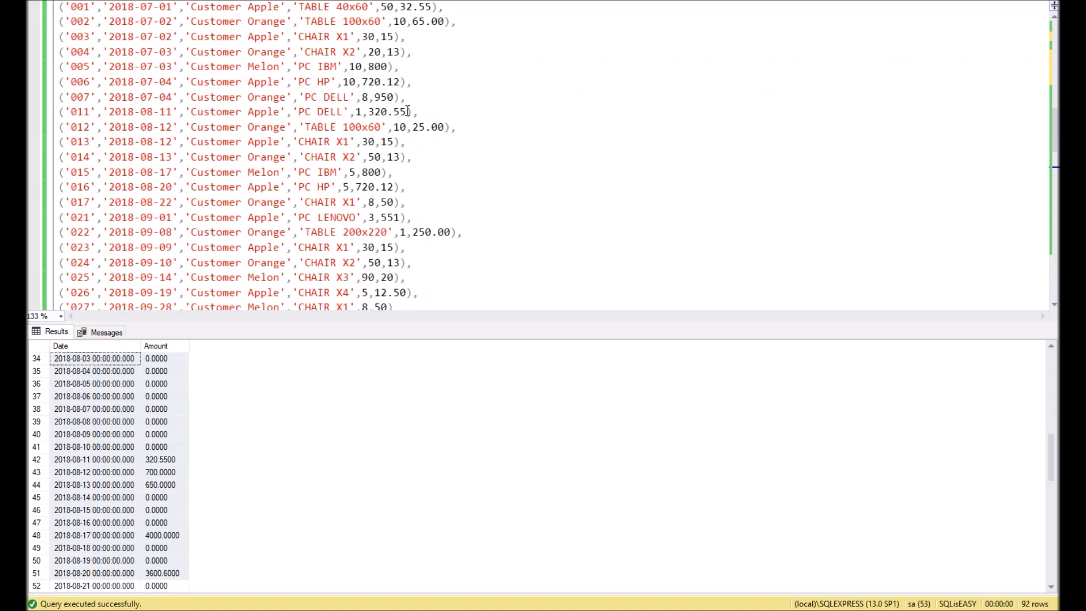
scroll("up", 3)
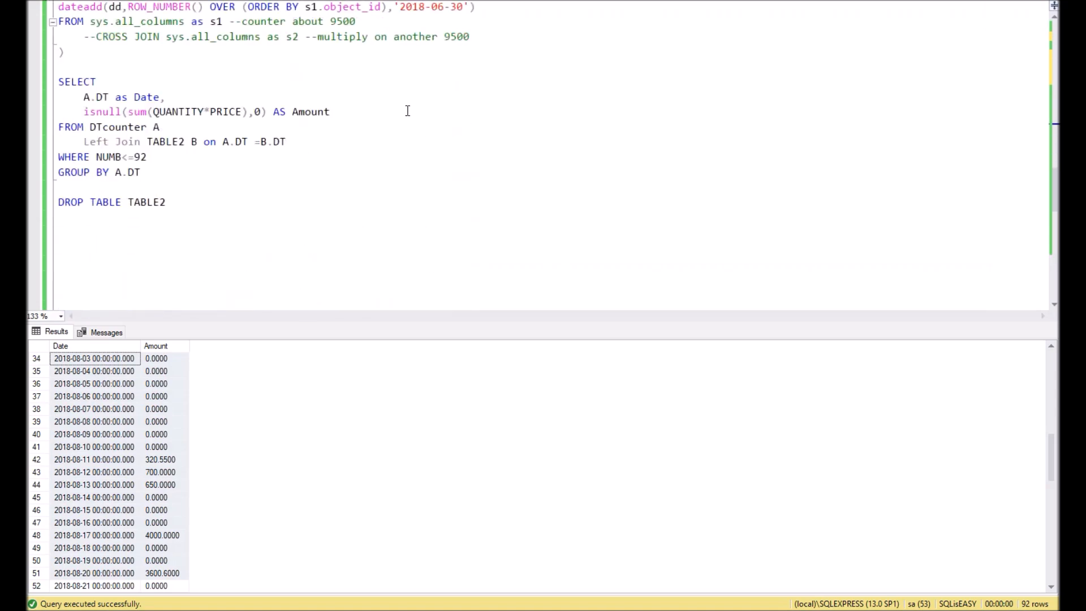
scroll("up", 3)
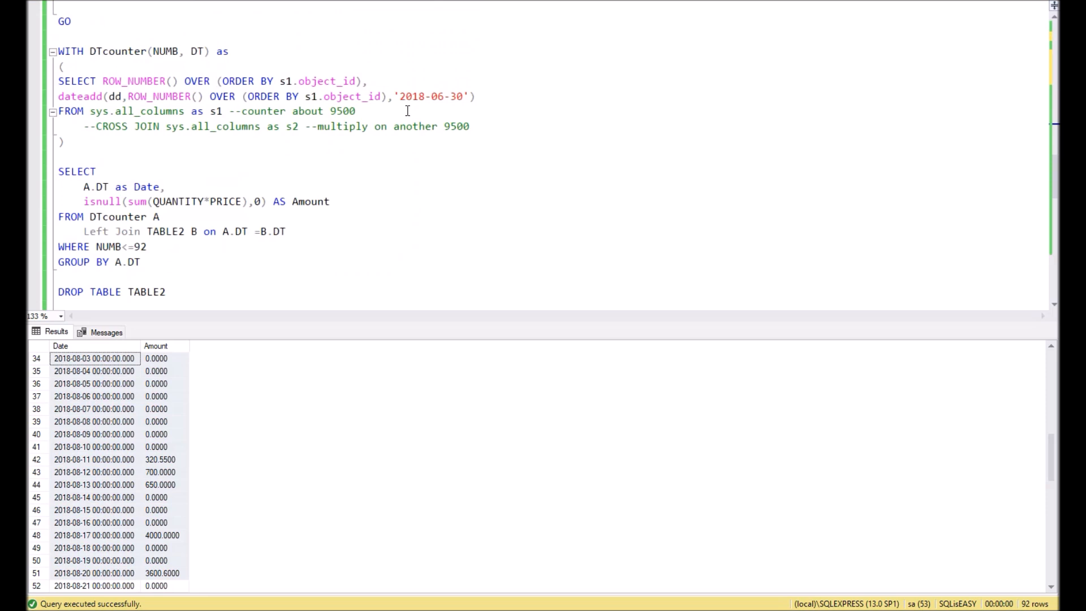
mouse_move(408, 128)
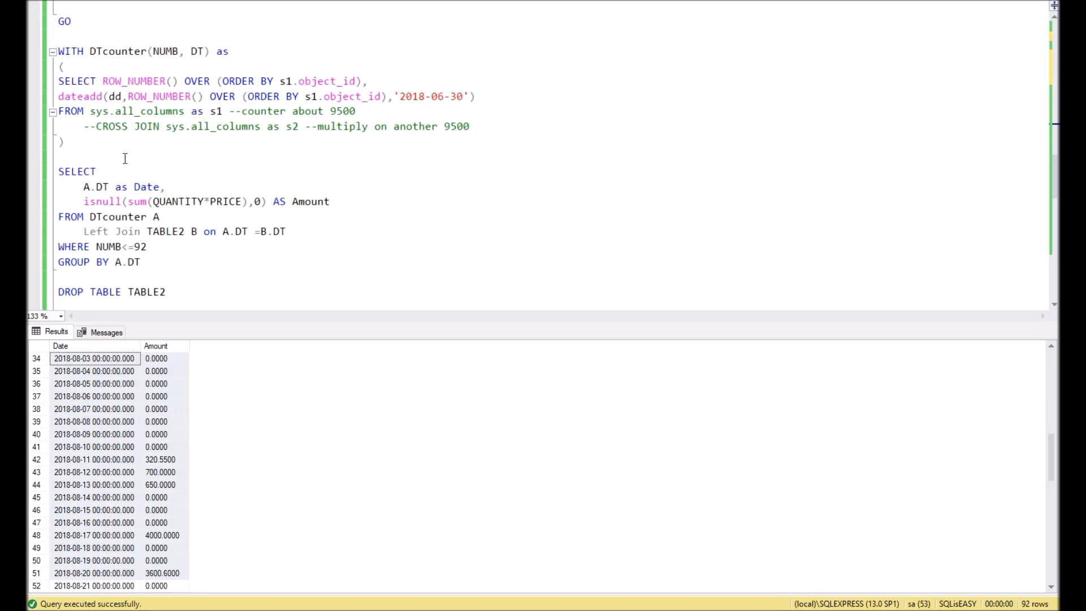
mouse_move(384, 115)
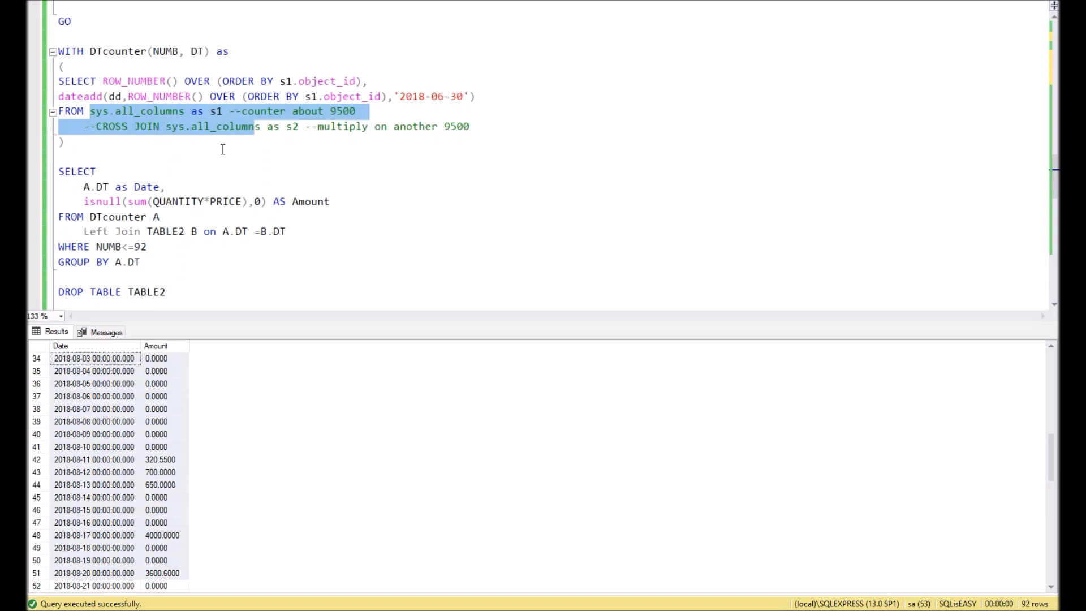
mouse_move(78, 88)
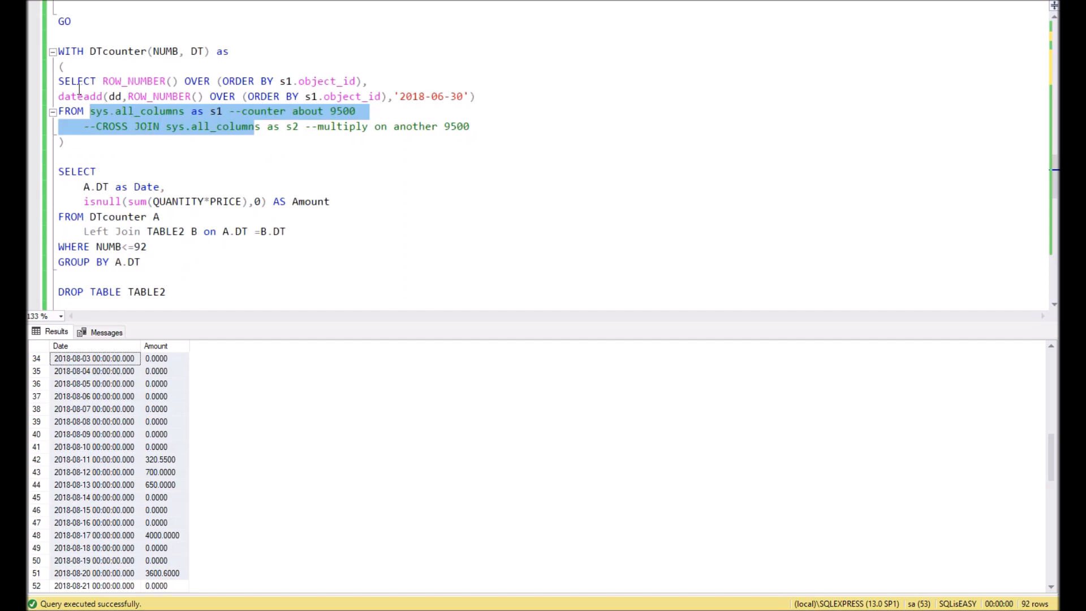
left_click(94, 96)
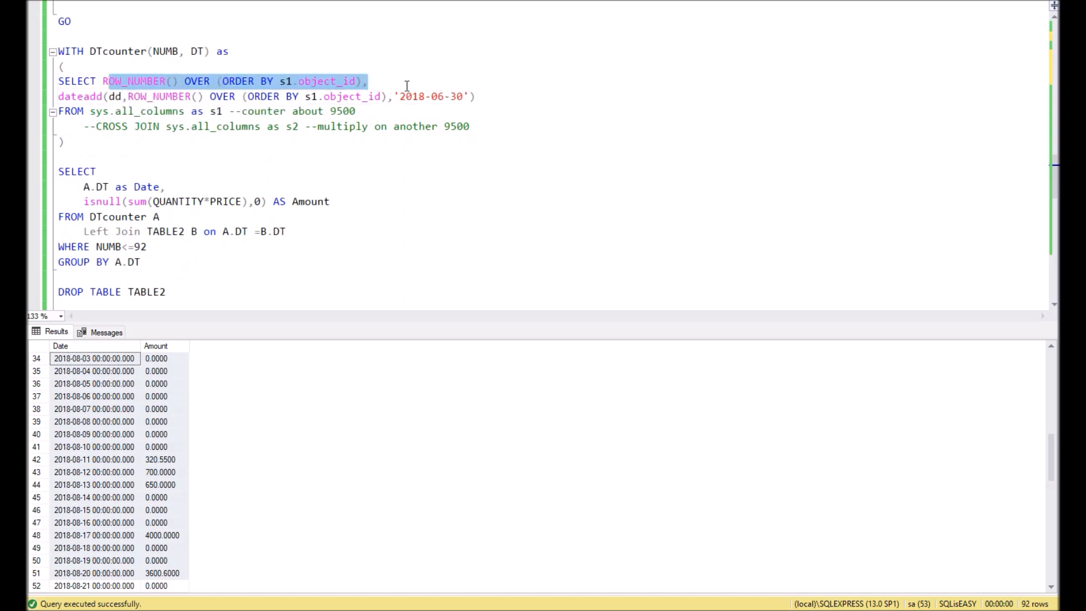
left_click(393, 156)
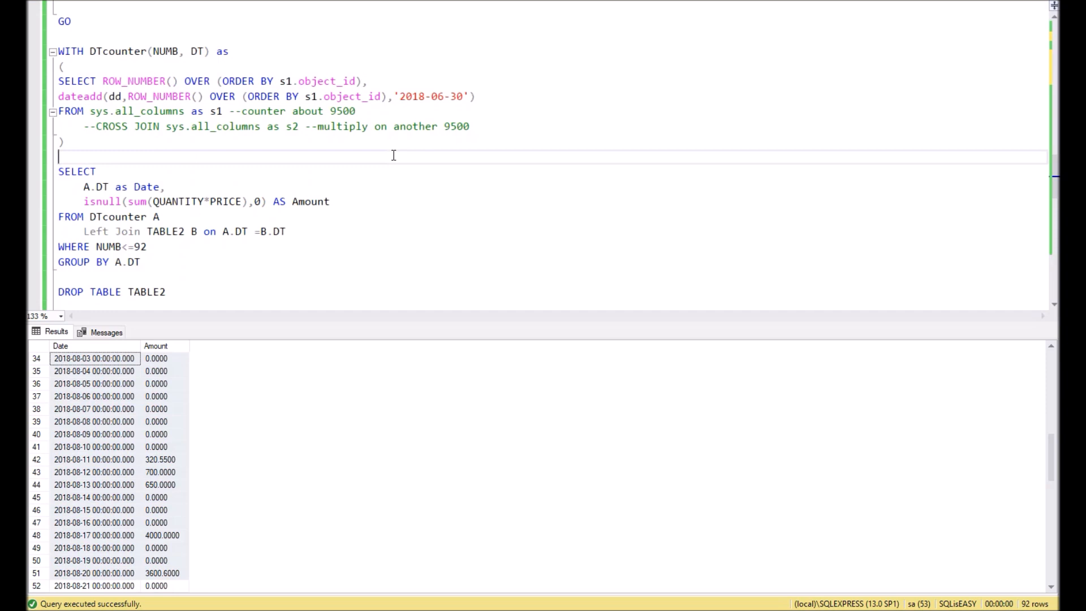
mouse_move(310, 245)
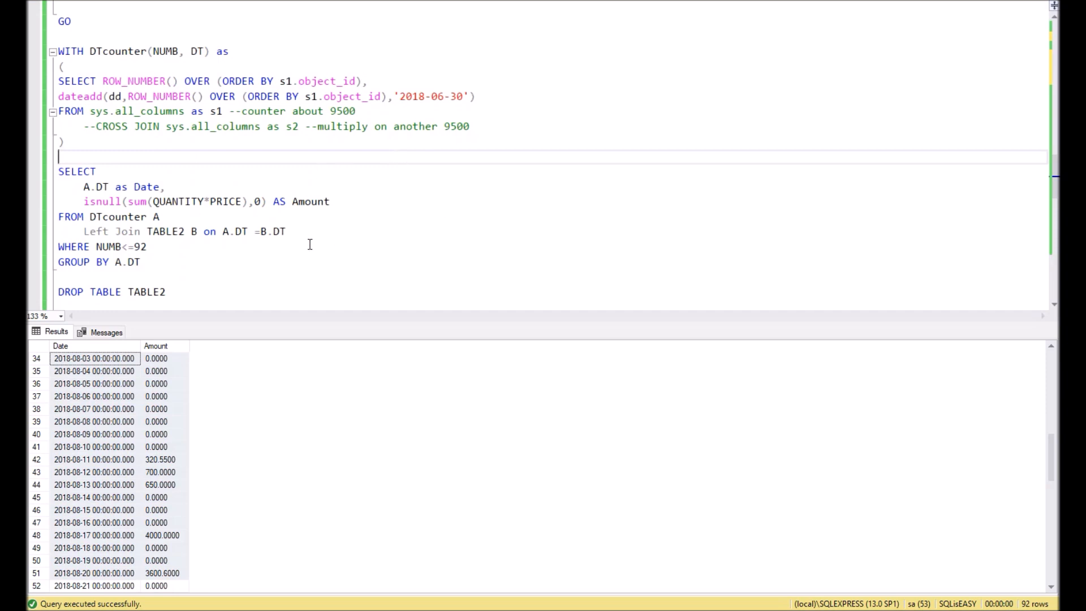
mouse_move(269, 273)
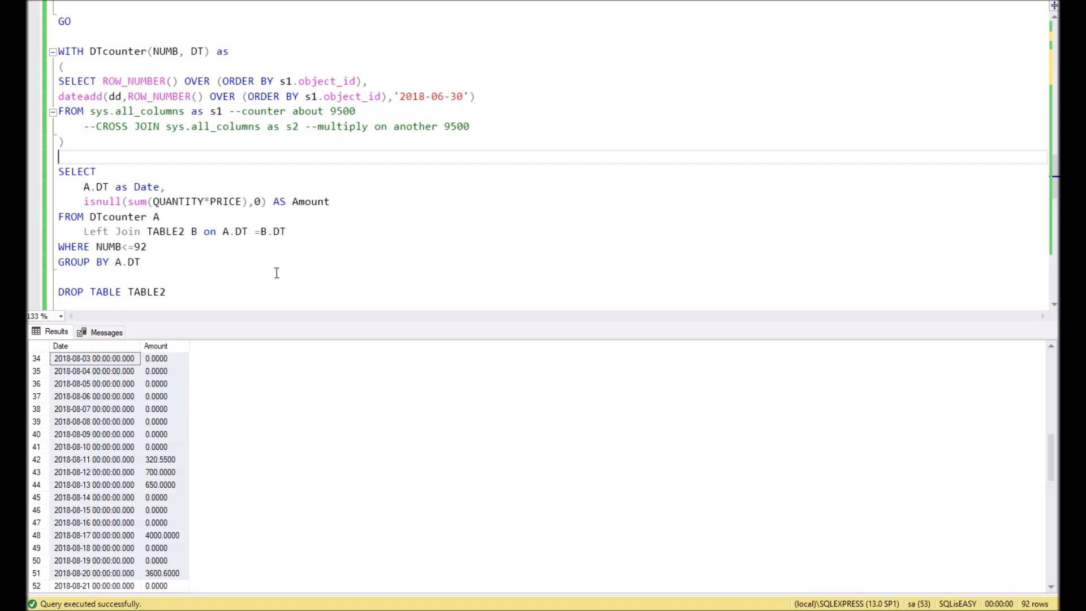
mouse_move(359, 10)
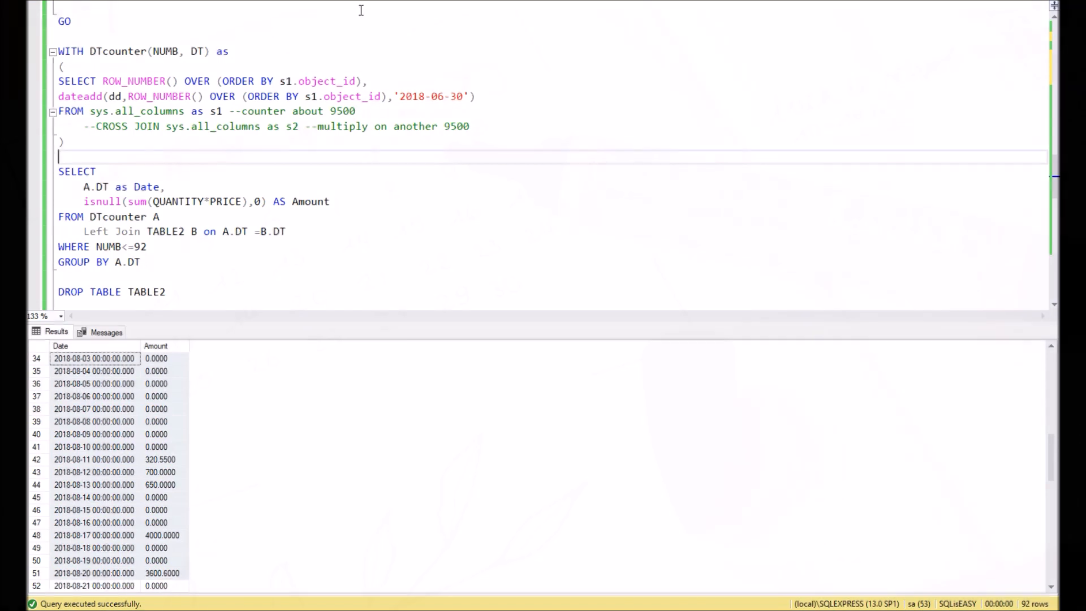